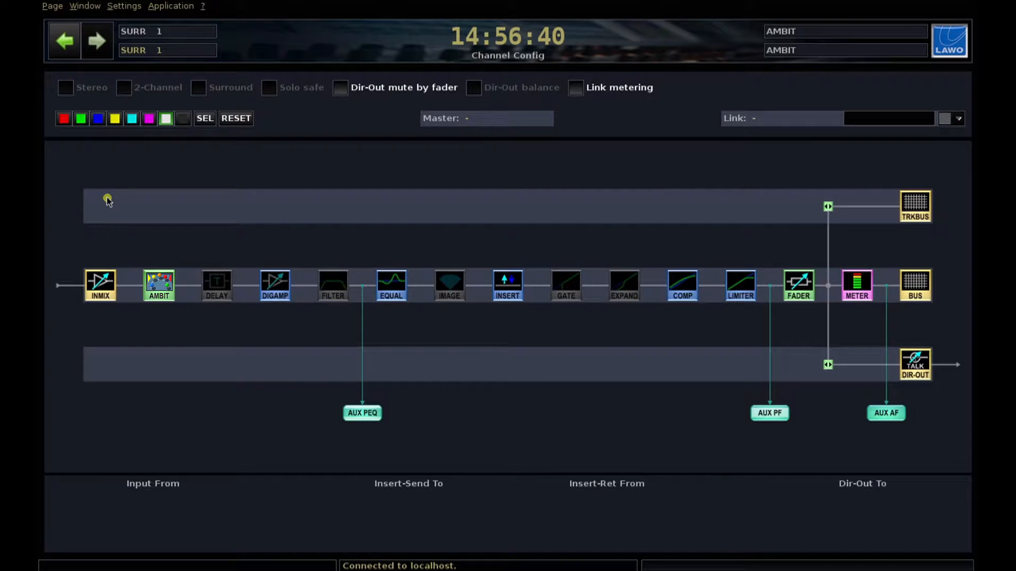
mouse_move(305, 163)
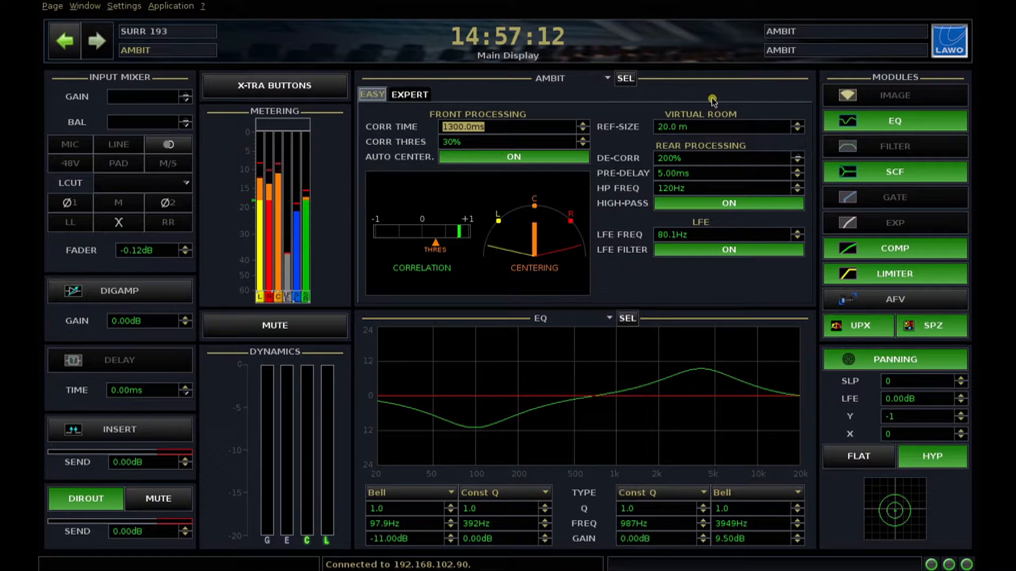
mouse_move(768, 106)
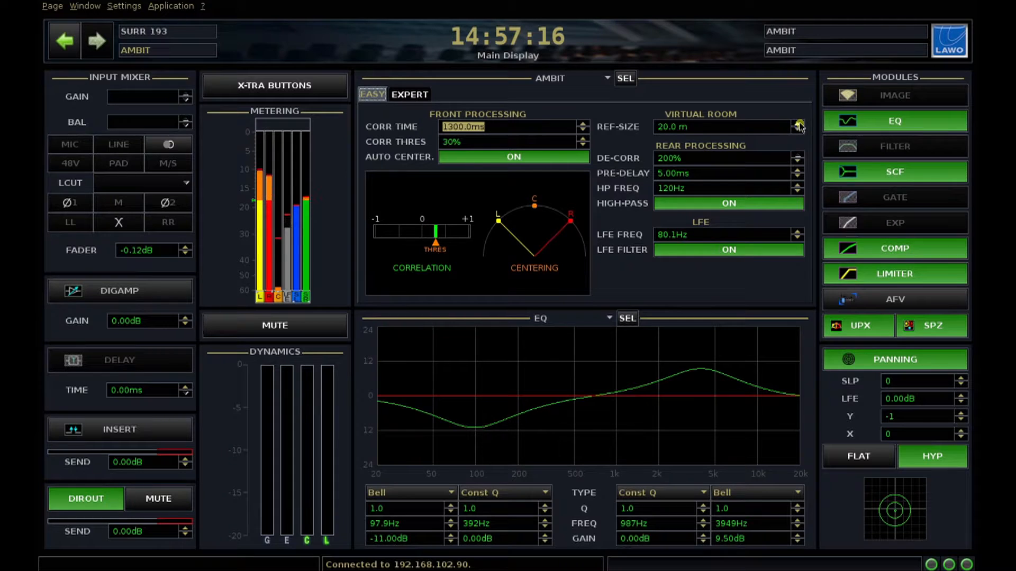
- Sweep the Ambit REF-SIZE virtual room from 20 m up to 95 m and back to 20 m
left_click(799, 124)
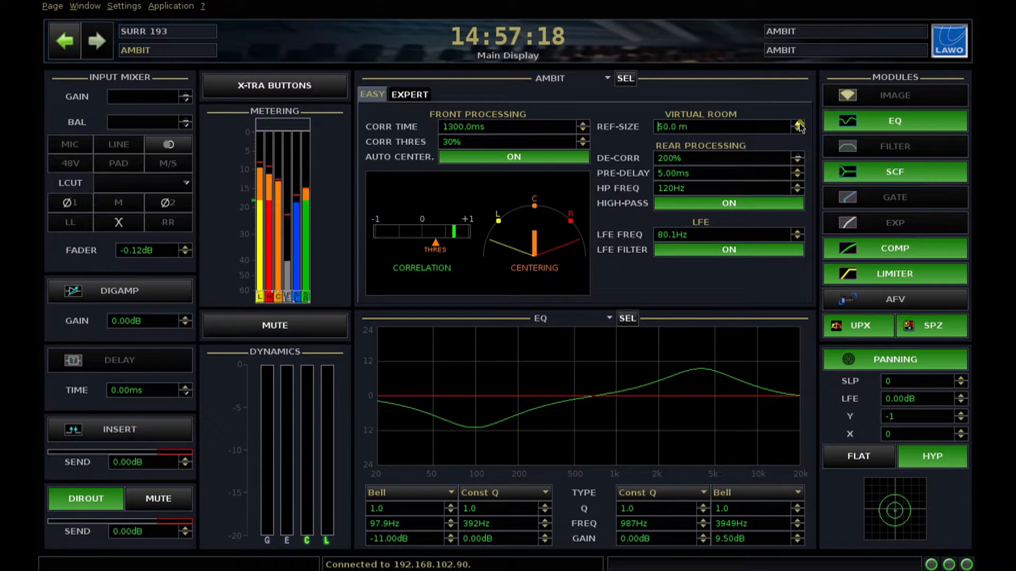
left_click(799, 124)
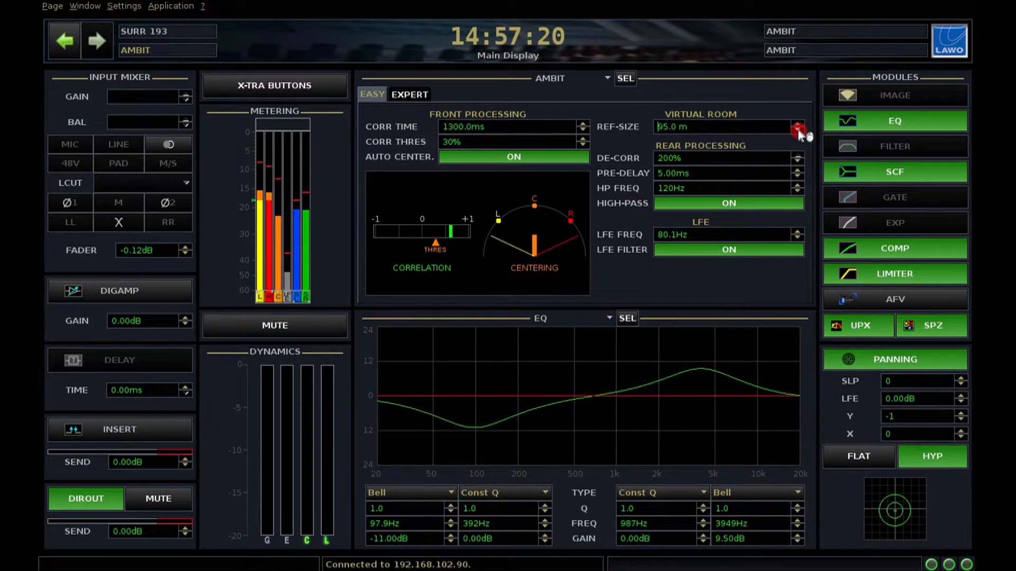
left_click(798, 129)
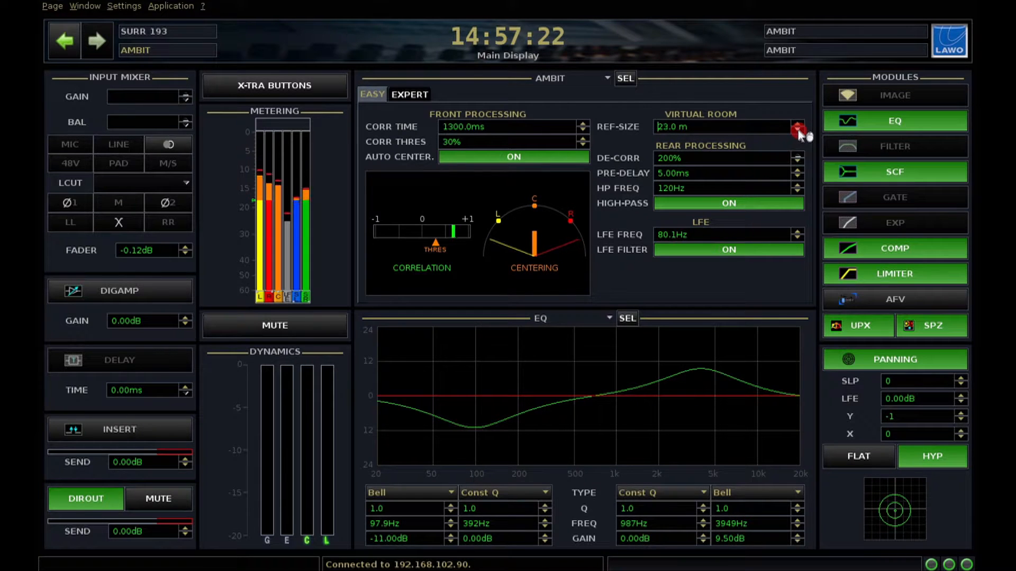
left_click(799, 130)
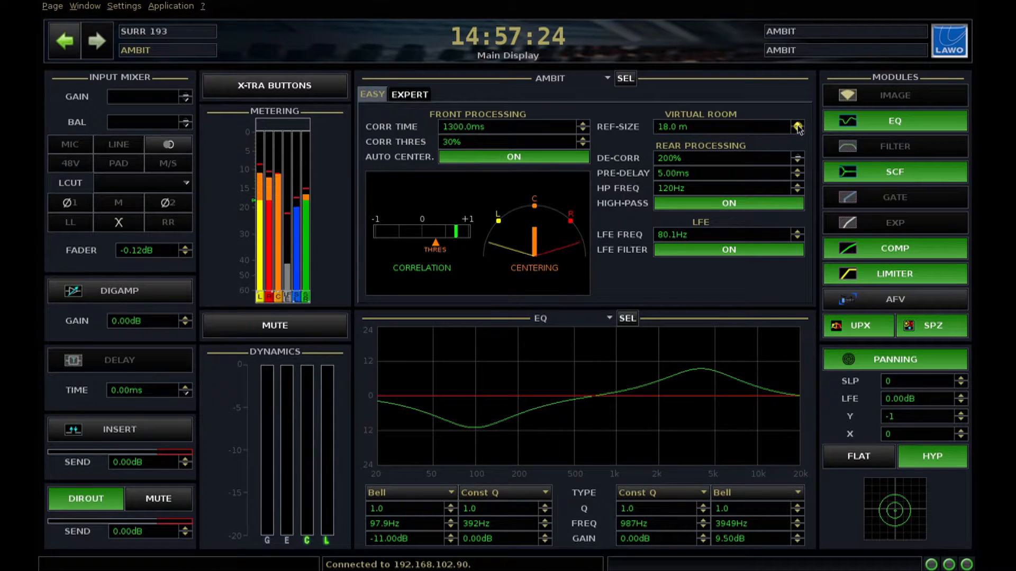
left_click(798, 123)
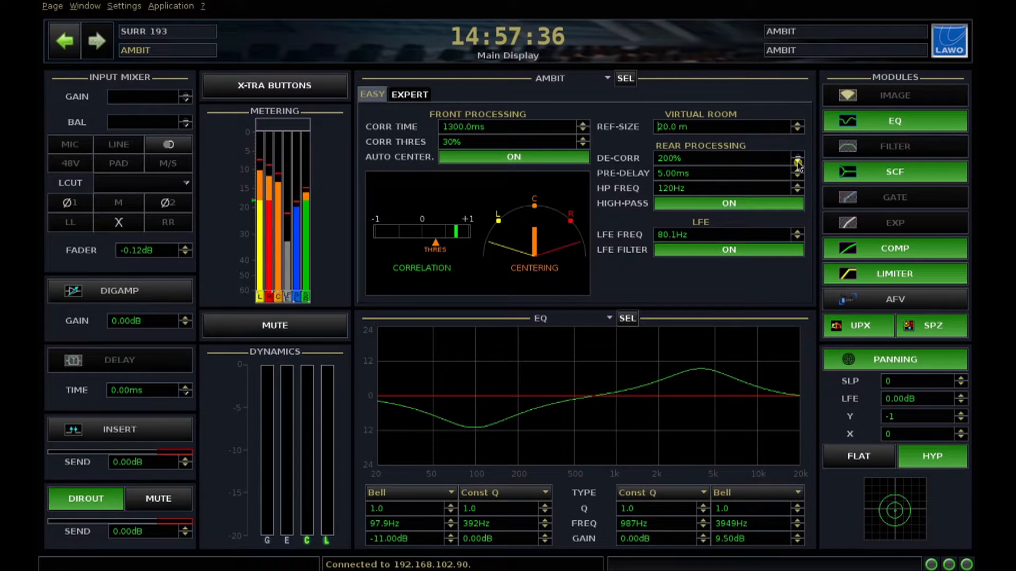
- Lower DE-CORR to 186% and step LFE FREQ up briefly, ending at 80 Hz
left_click(798, 161)
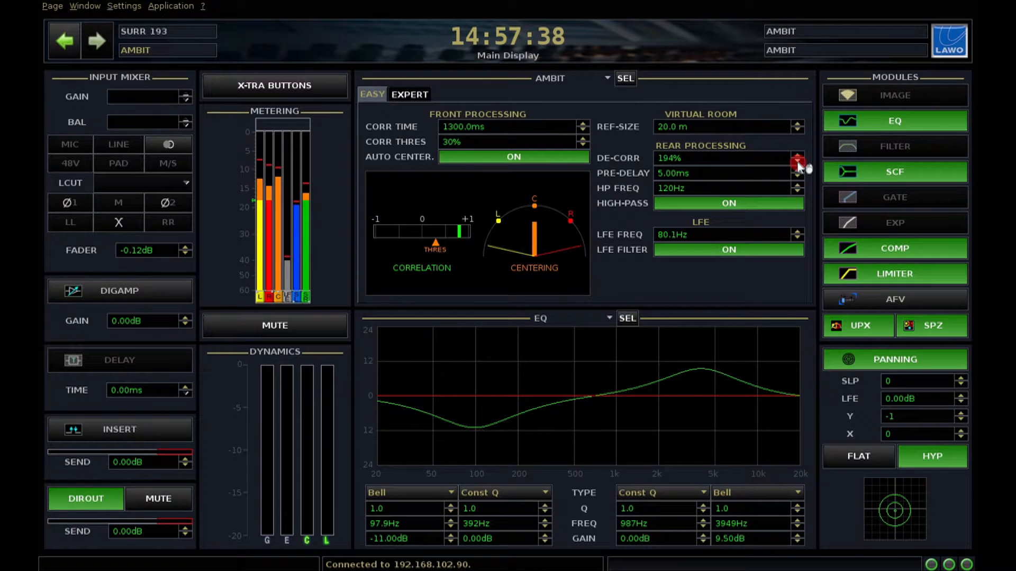
left_click(797, 161)
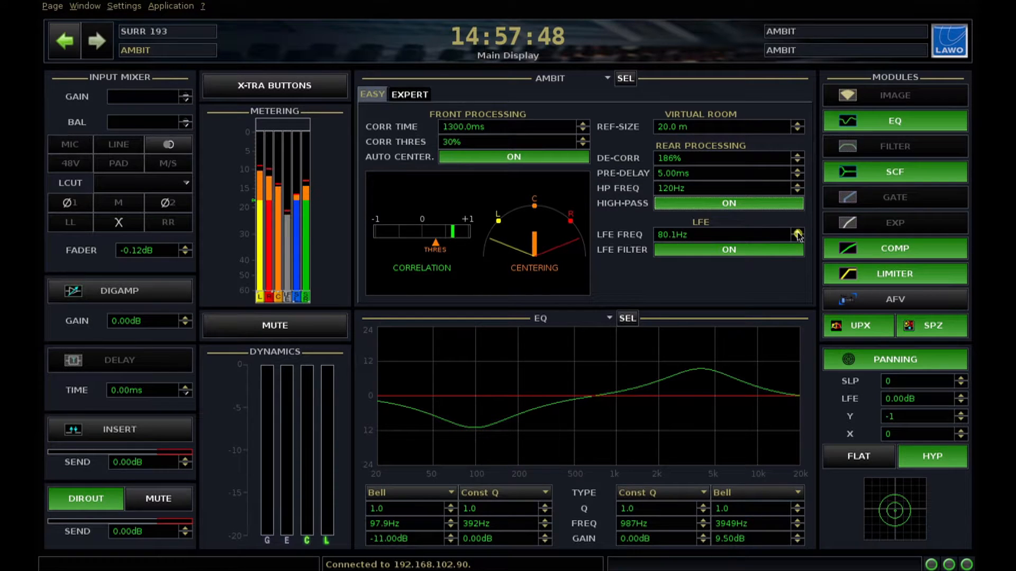
left_click(798, 231)
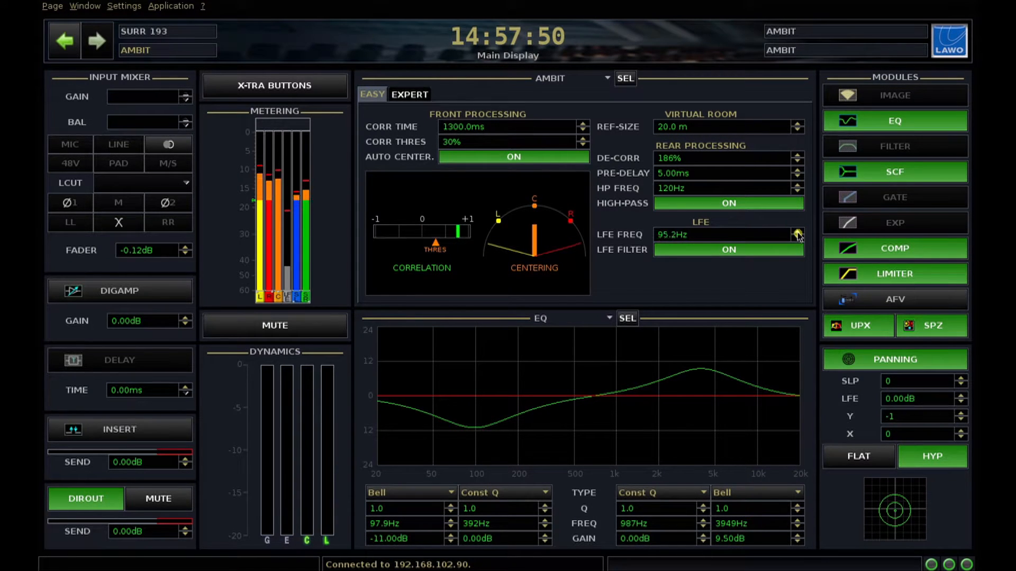
left_click(798, 231)
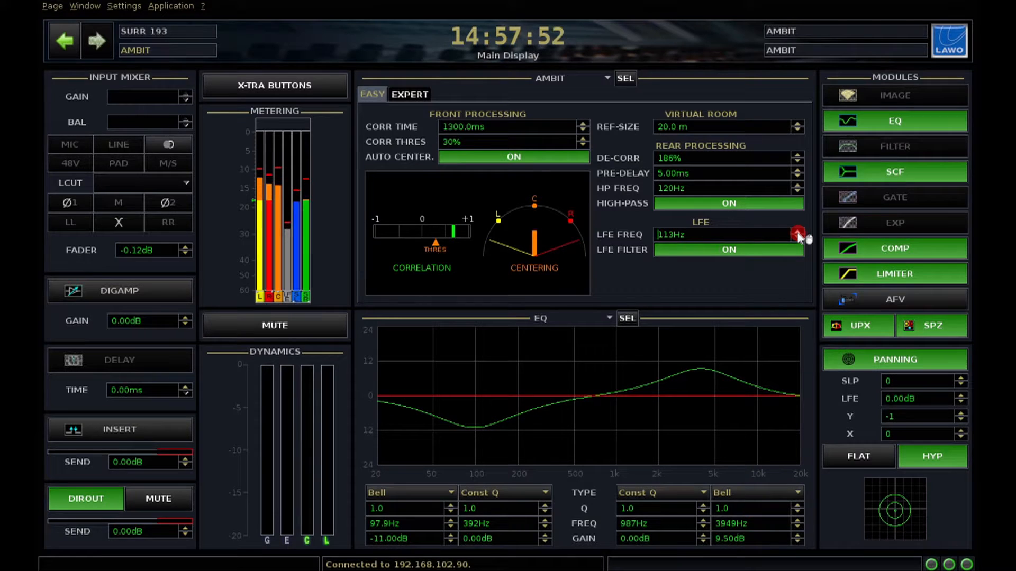
left_click(797, 232)
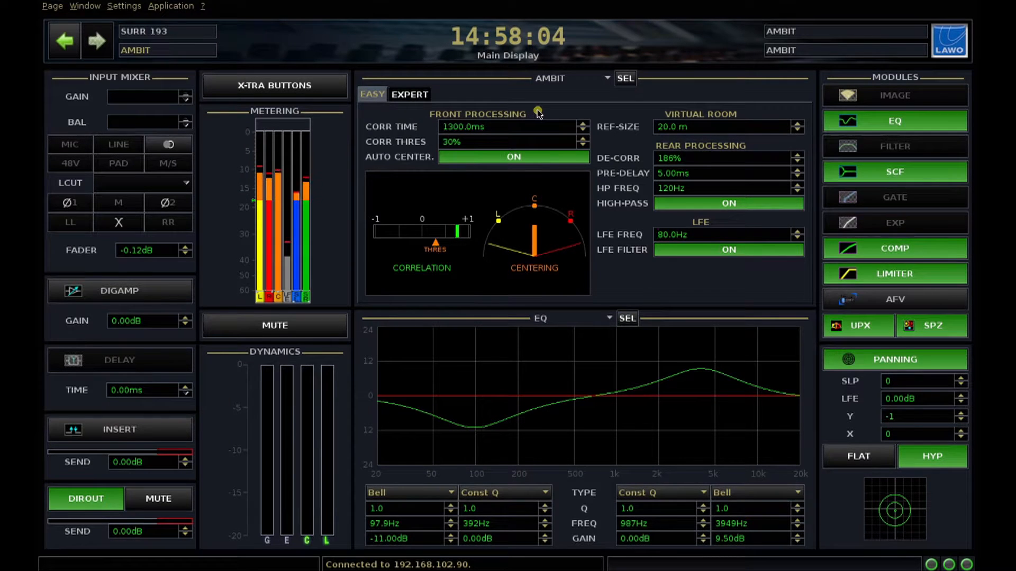
mouse_move(476, 253)
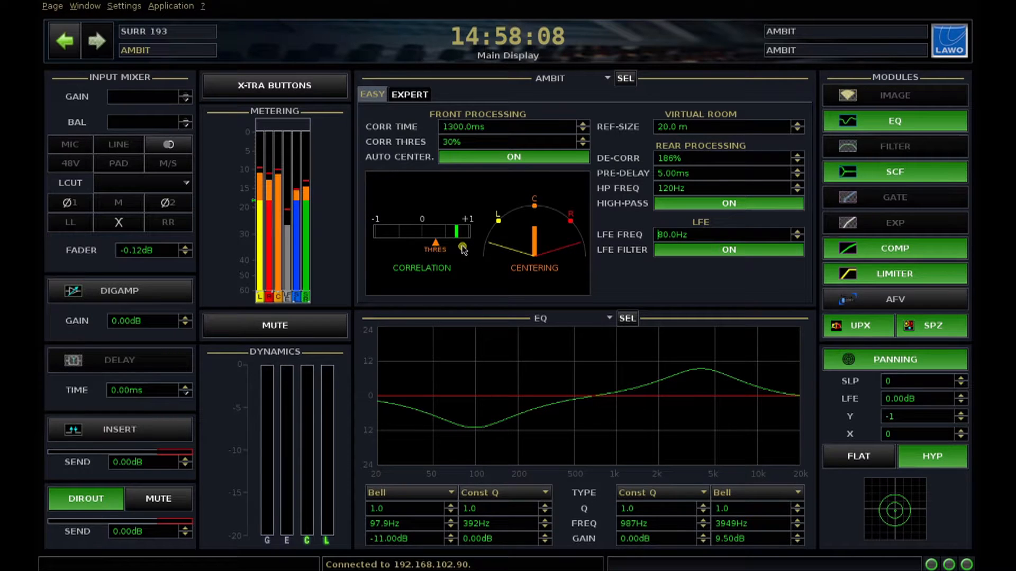
mouse_move(516, 268)
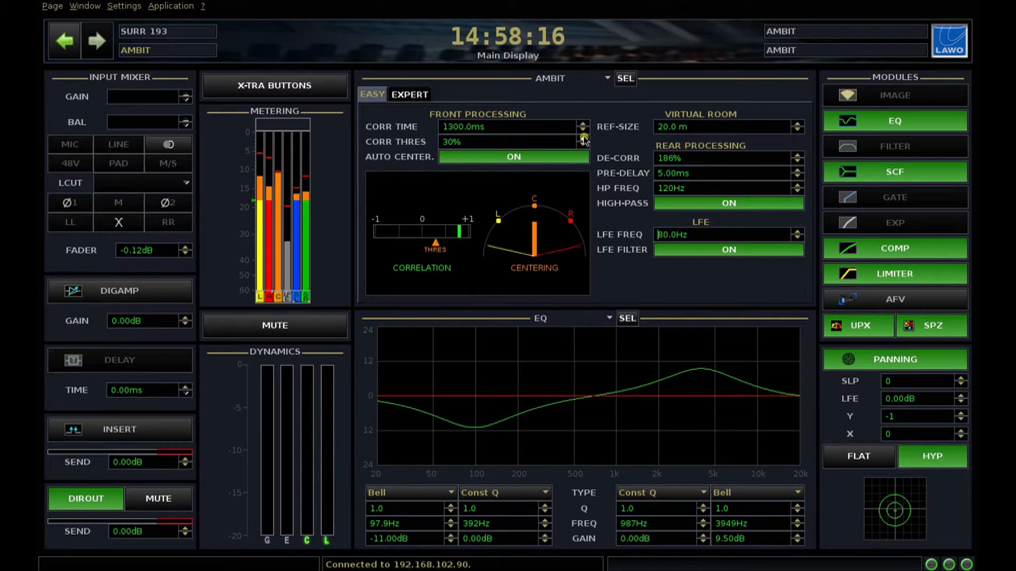
- Raise CORR THRES to 47%, then step it down to 29%
left_click(583, 138)
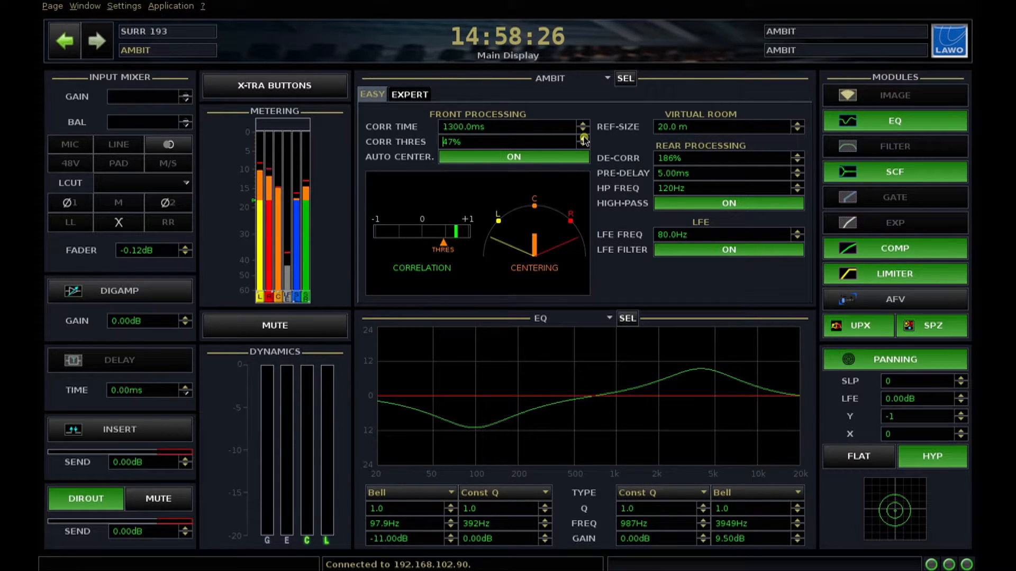
left_click(583, 144)
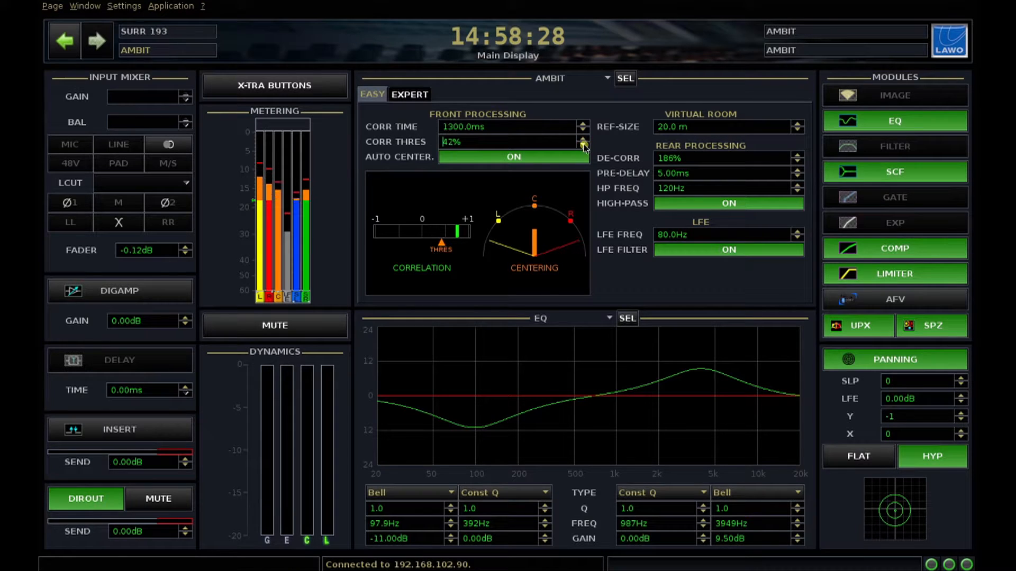
left_click(584, 145)
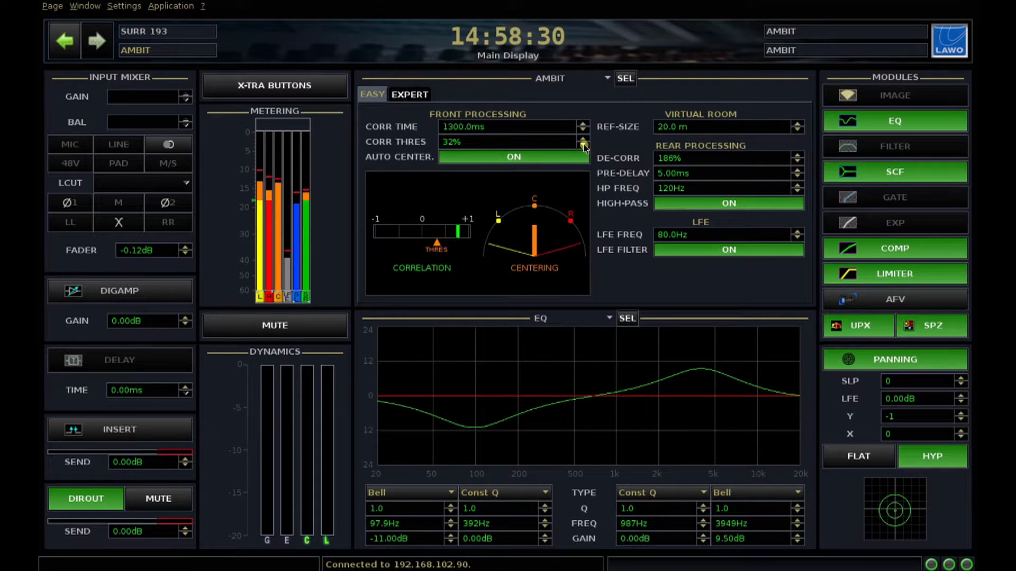
left_click(583, 145)
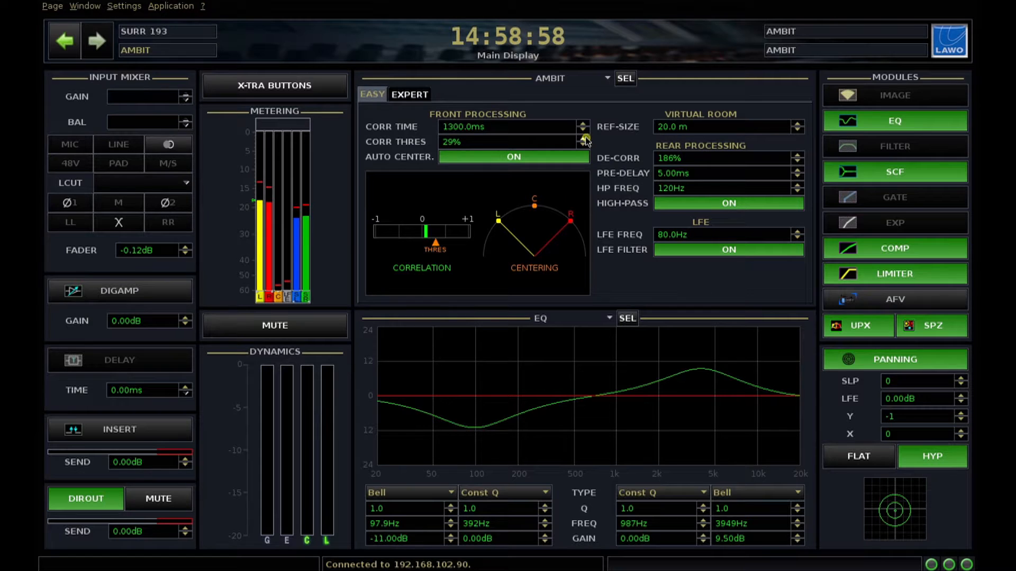
- Set CORR TIME to 900 ms and switch the EQ panel's SEL view to AMBIT
left_click(584, 130)
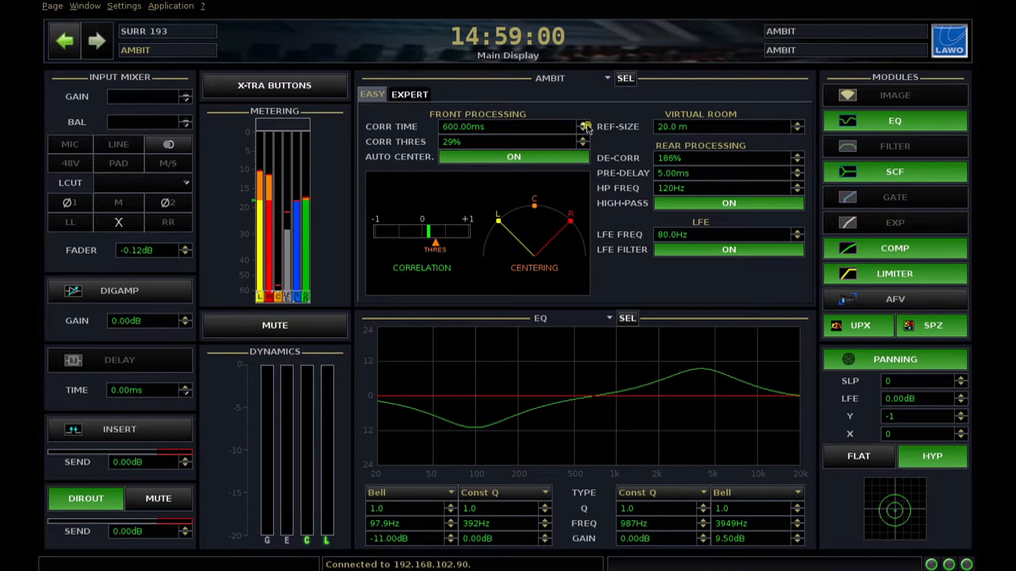
left_click(585, 124)
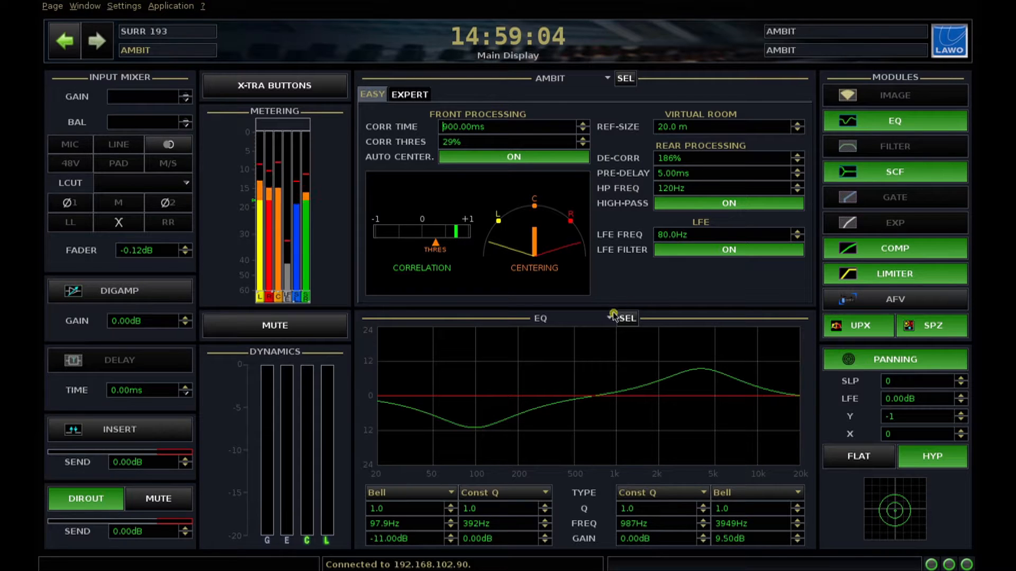
left_click(624, 318)
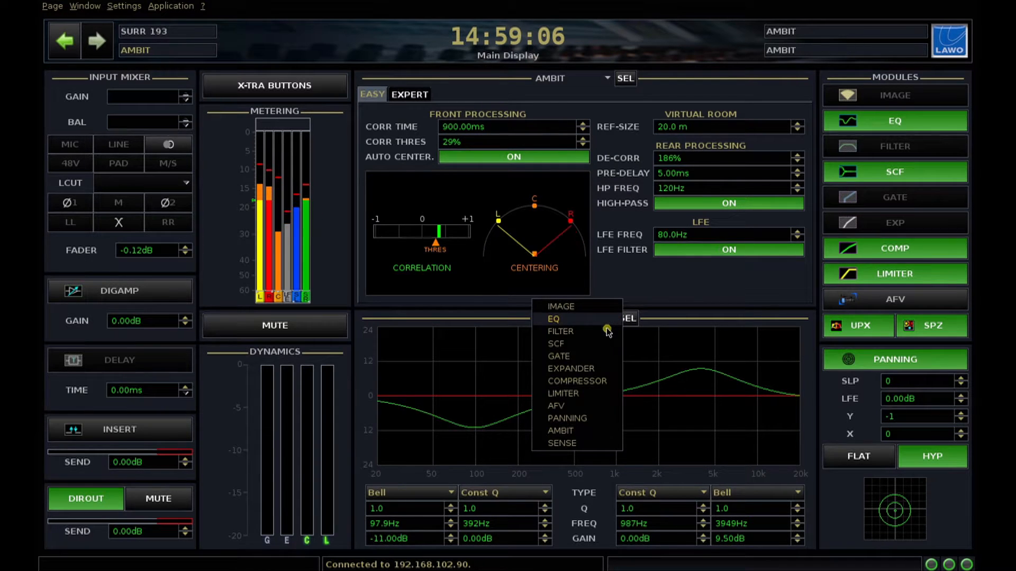
left_click(559, 430)
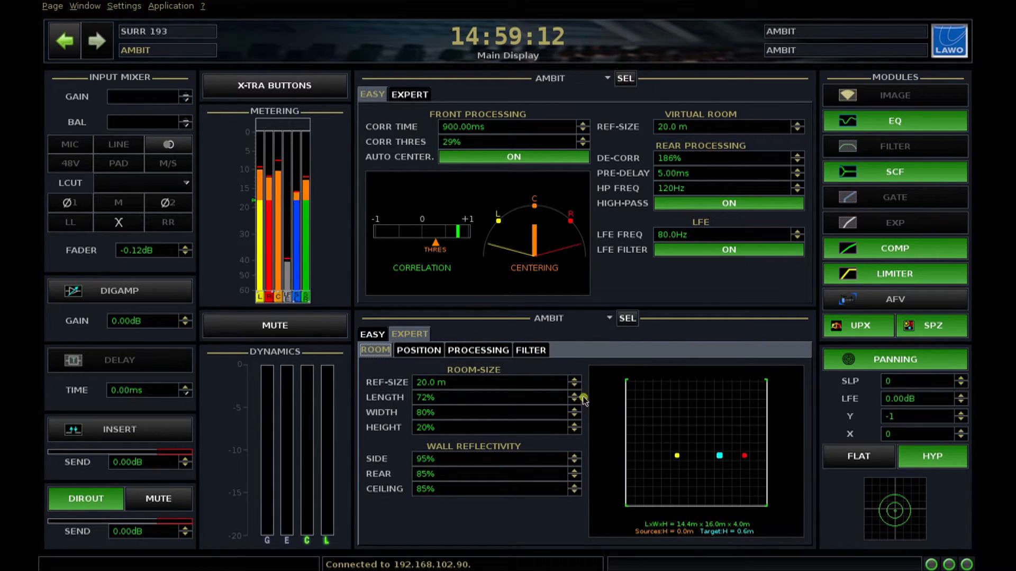
- Set room Width to 76% and Side reflectivity to 89%, with upper panel on Expert
left_click(574, 415)
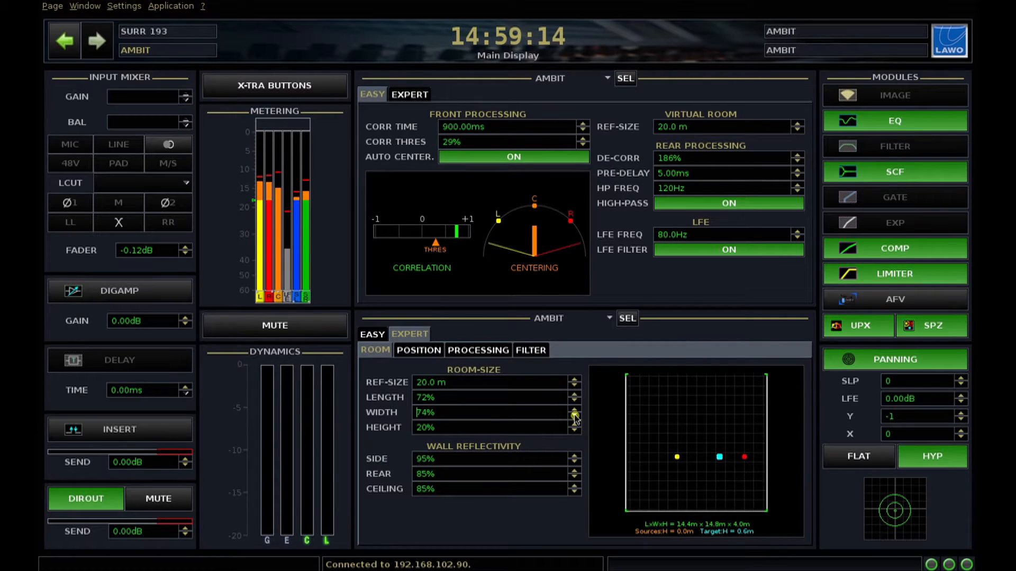
left_click(574, 415)
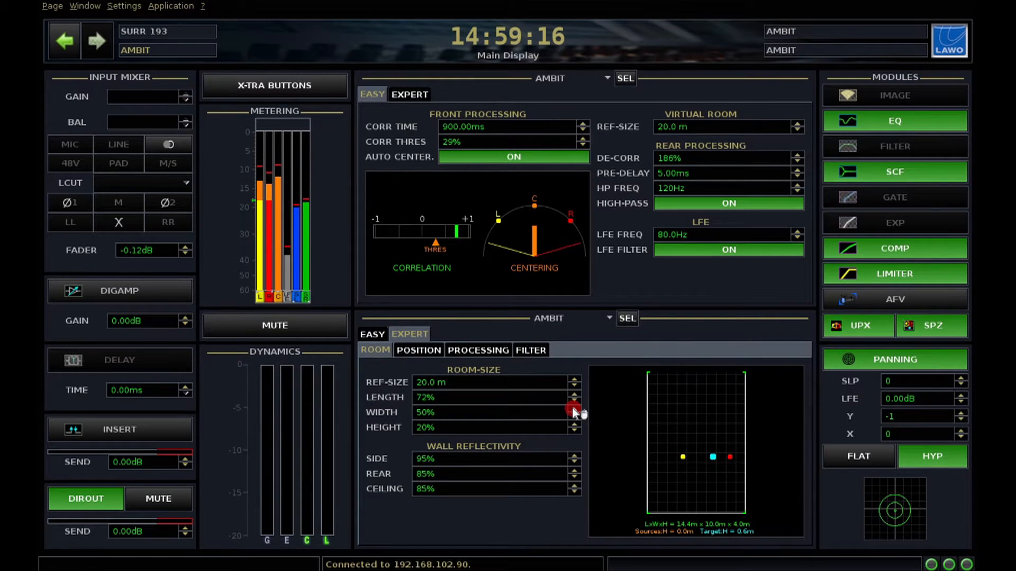
left_click(575, 409)
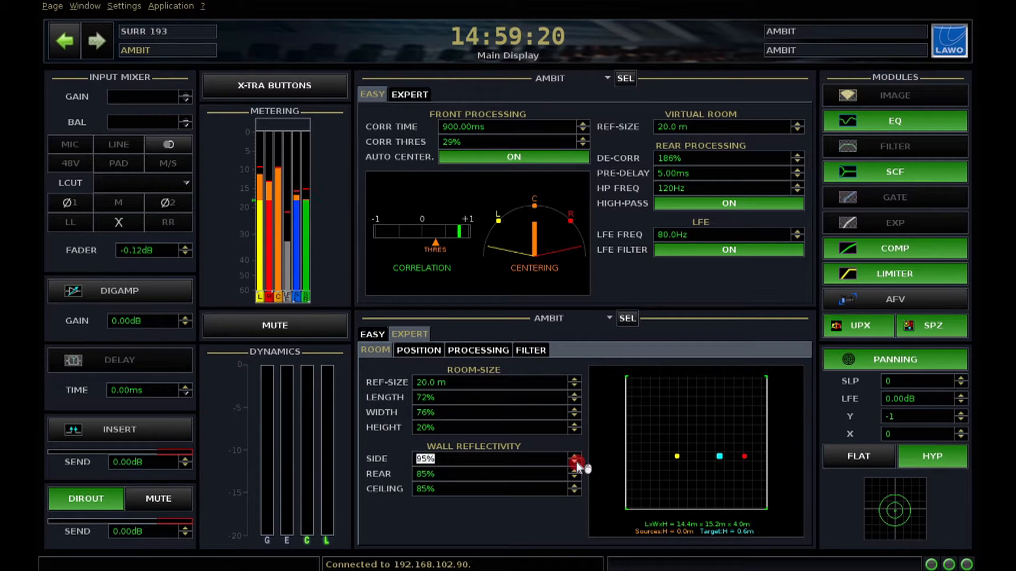
left_click(575, 461)
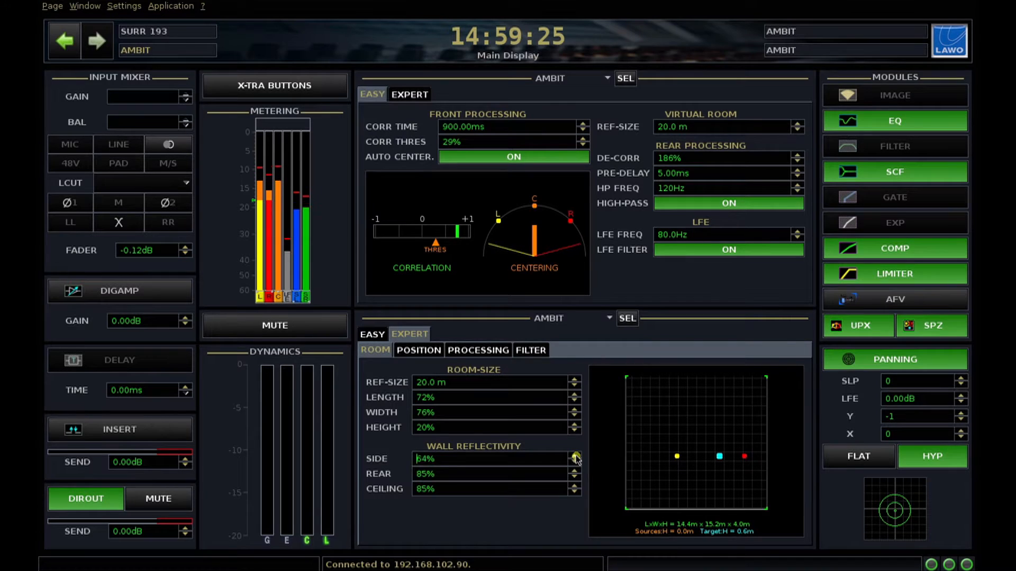
left_click(575, 456)
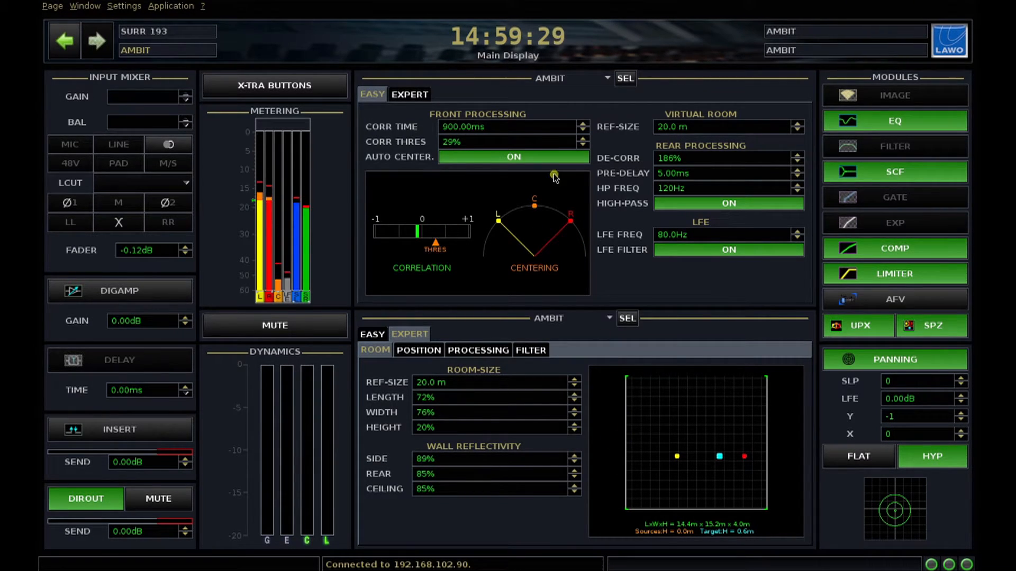
left_click(410, 94)
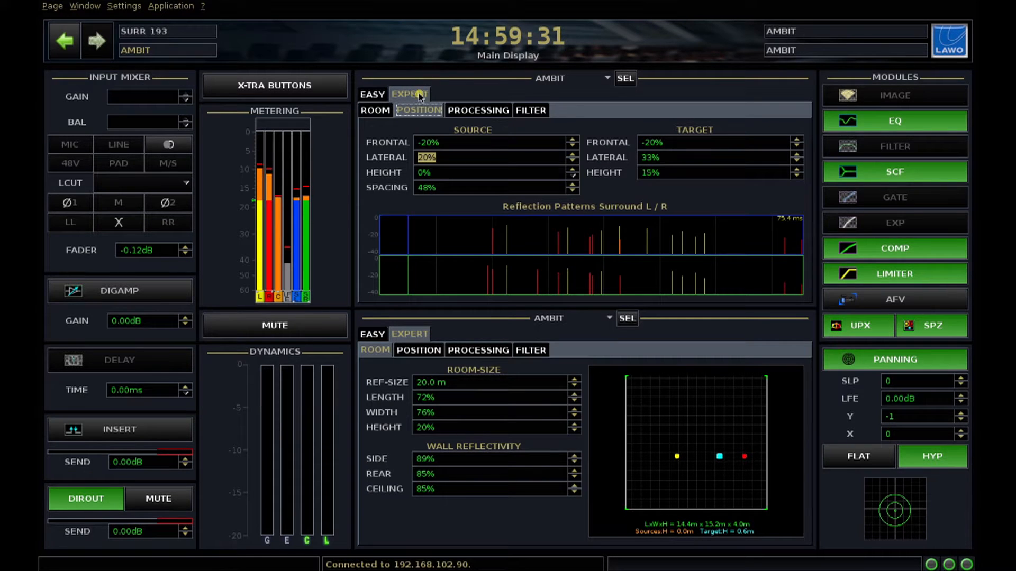
mouse_move(573, 267)
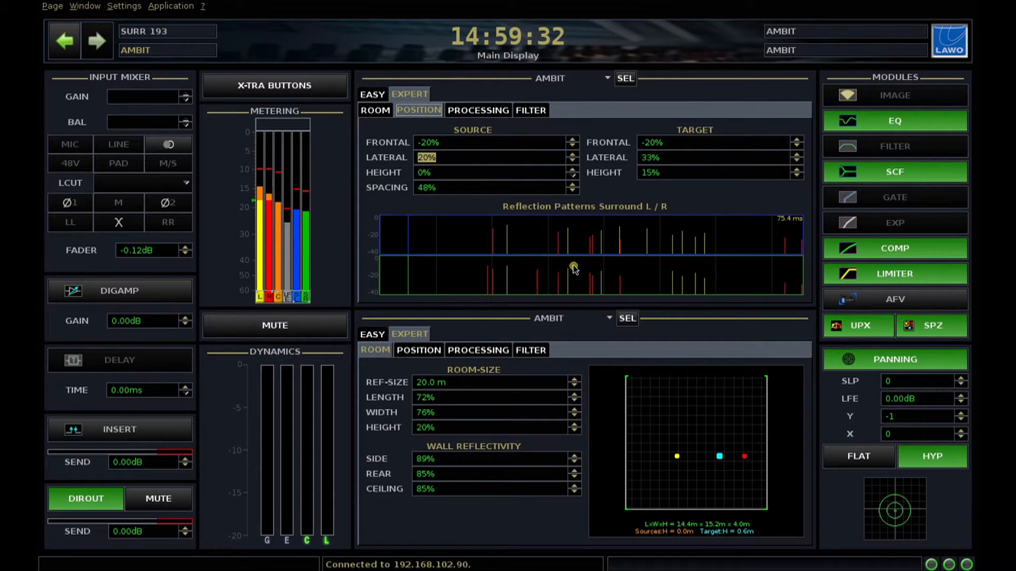
mouse_move(673, 471)
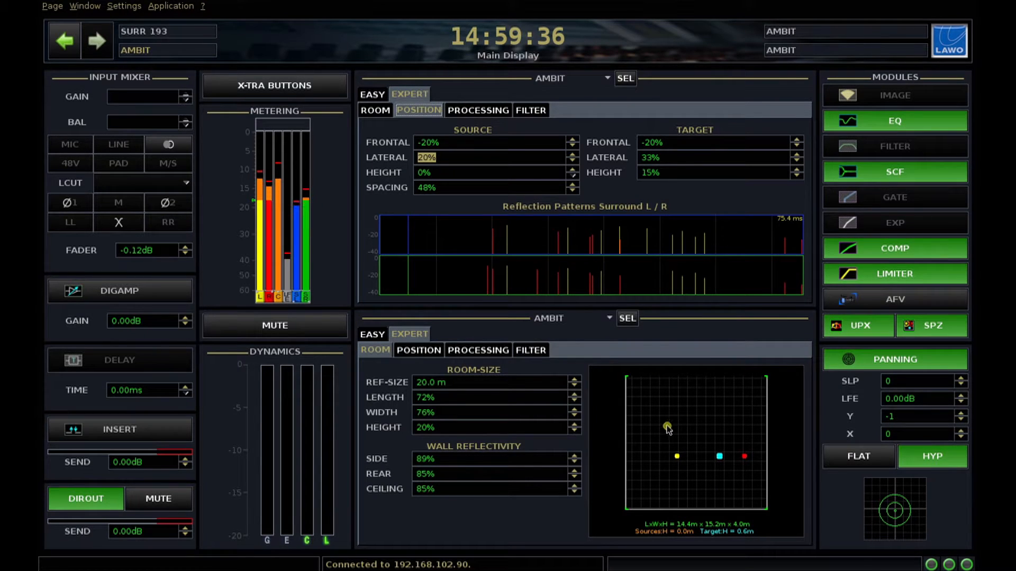
mouse_move(706, 217)
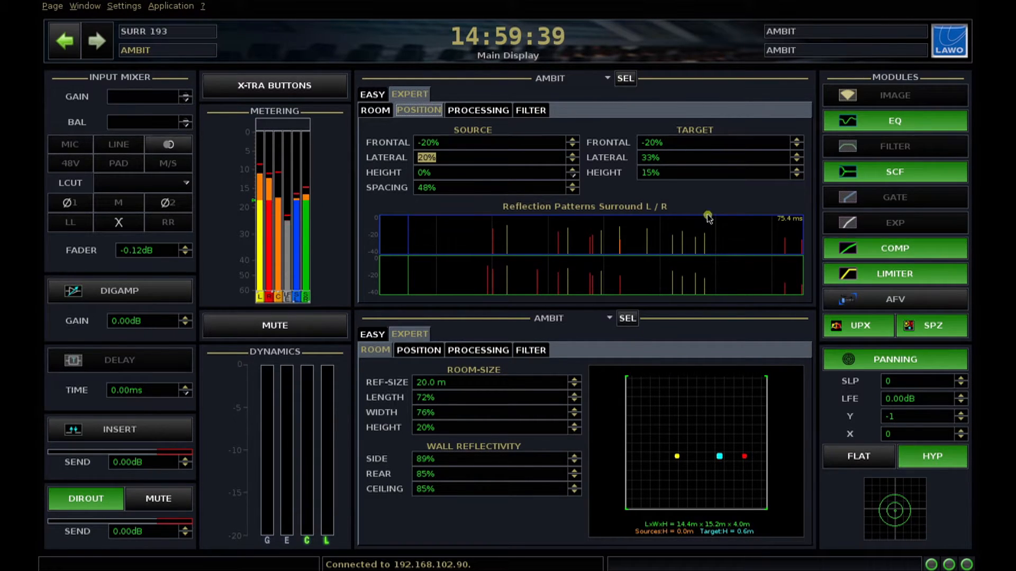
- Set Target Lateral to 39% and Target Frontal, after reaching 40%, to -19%
left_click(797, 161)
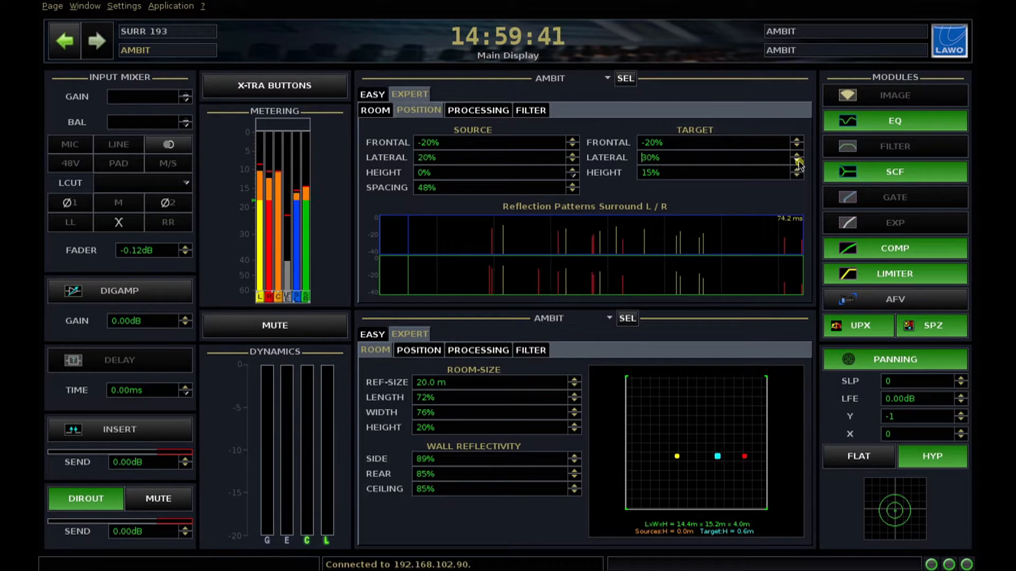
left_click(798, 161)
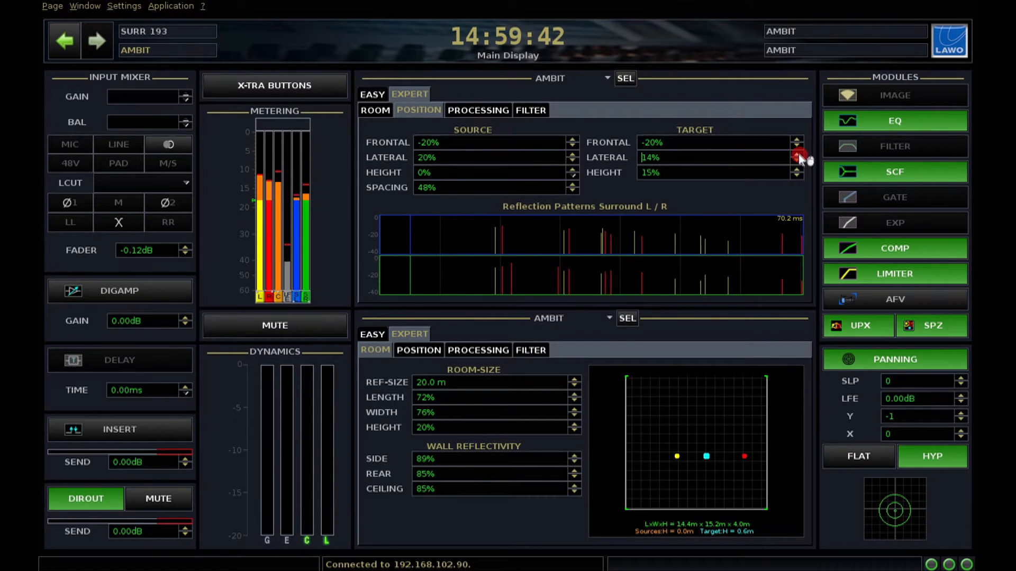
left_click(797, 153)
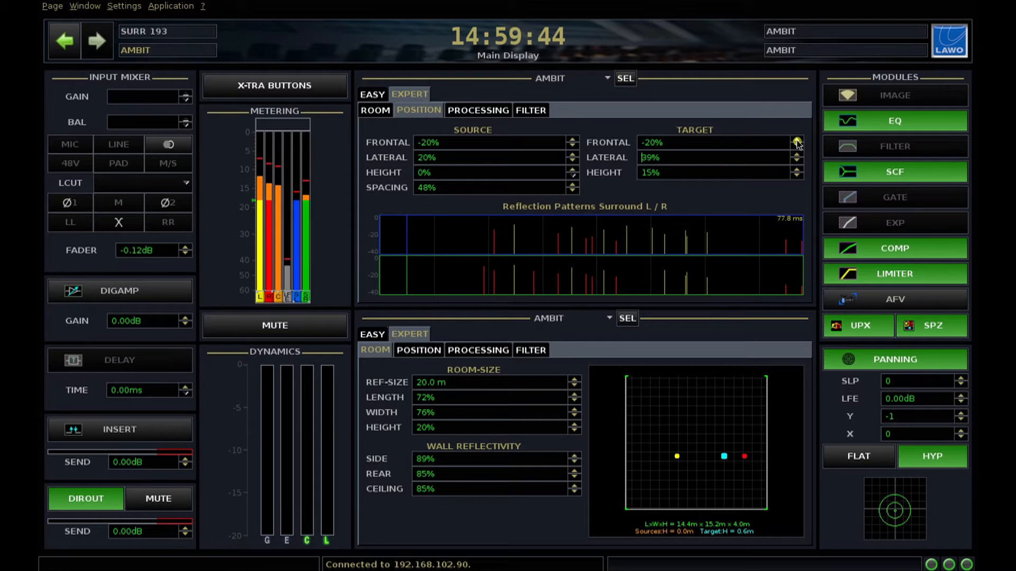
left_click(797, 140)
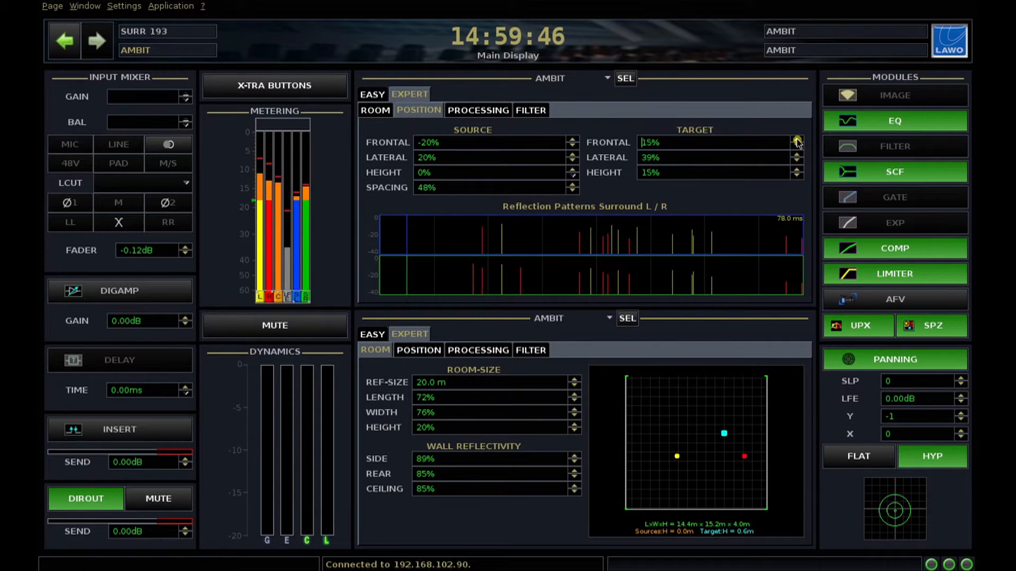
left_click(797, 139)
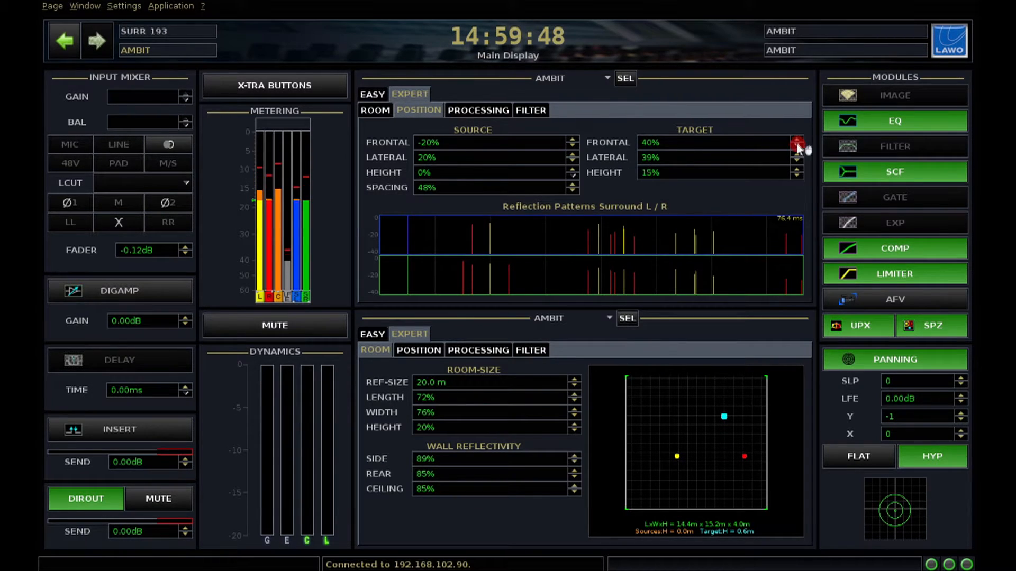
left_click(797, 146)
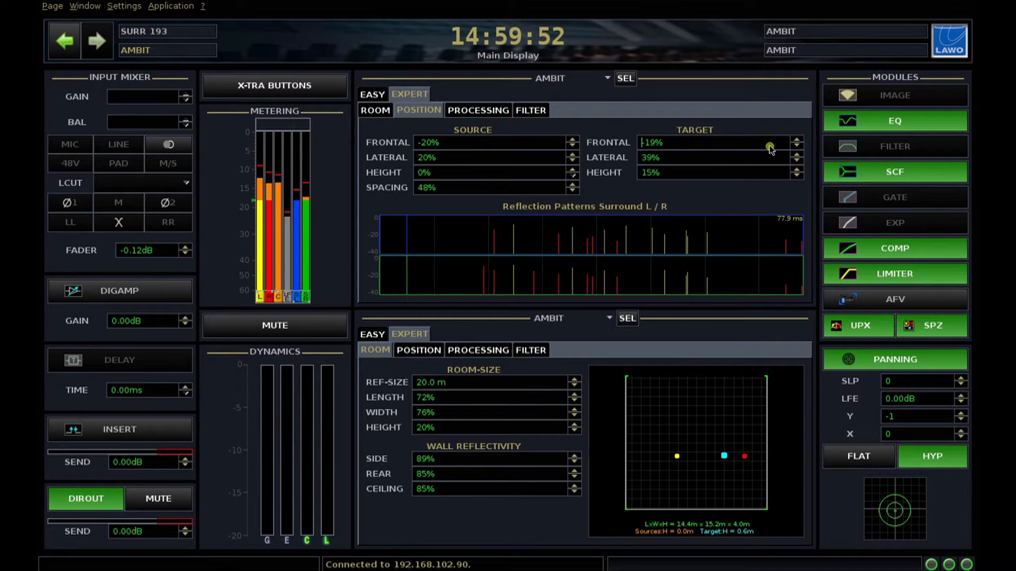
mouse_move(598, 326)
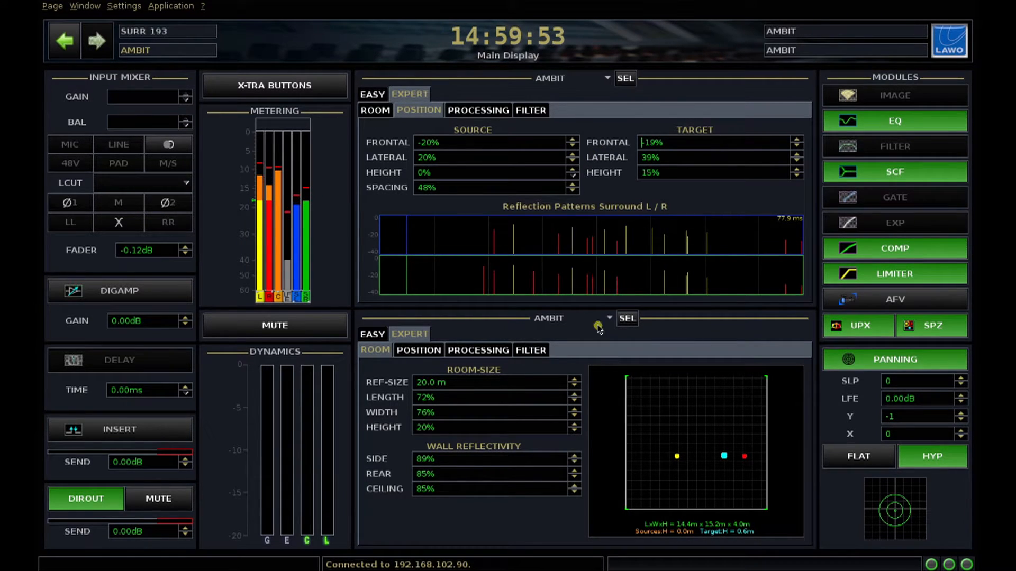
mouse_move(682, 423)
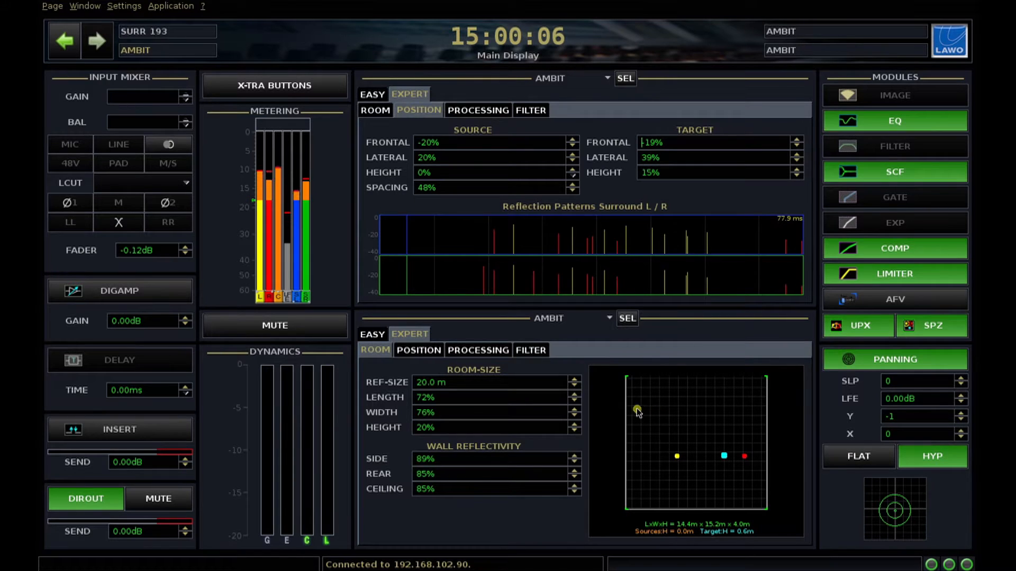
- Sweep room Length through 98% and 35% to settle at 43%, and set Width to 66%
left_click(576, 395)
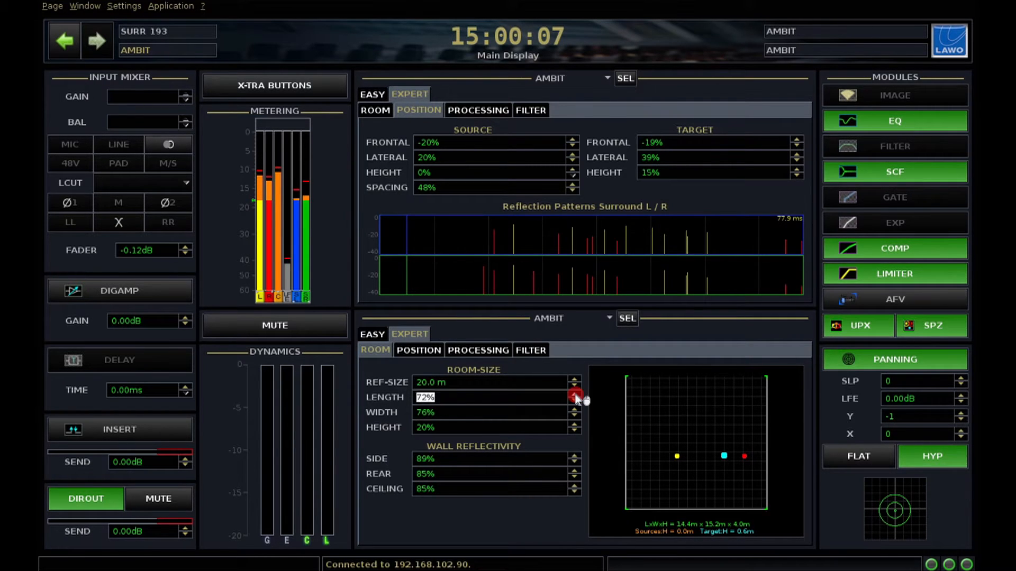
left_click(574, 395)
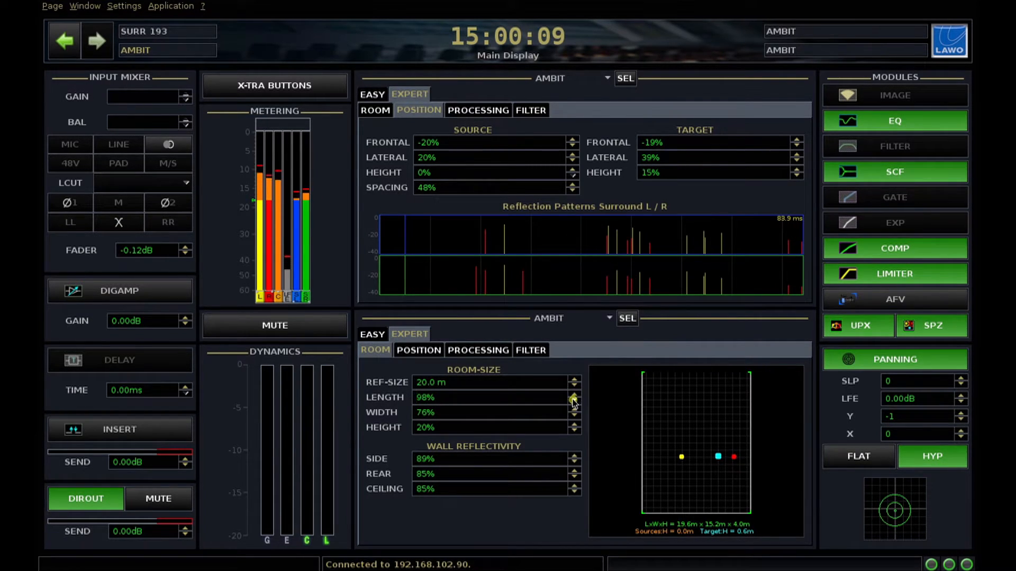
left_click(573, 401)
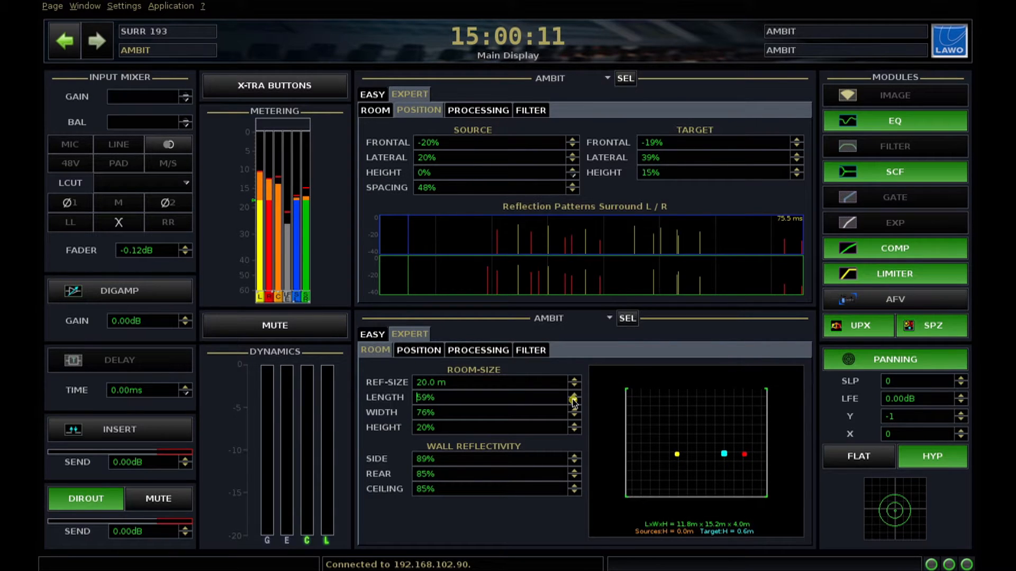
left_click(574, 399)
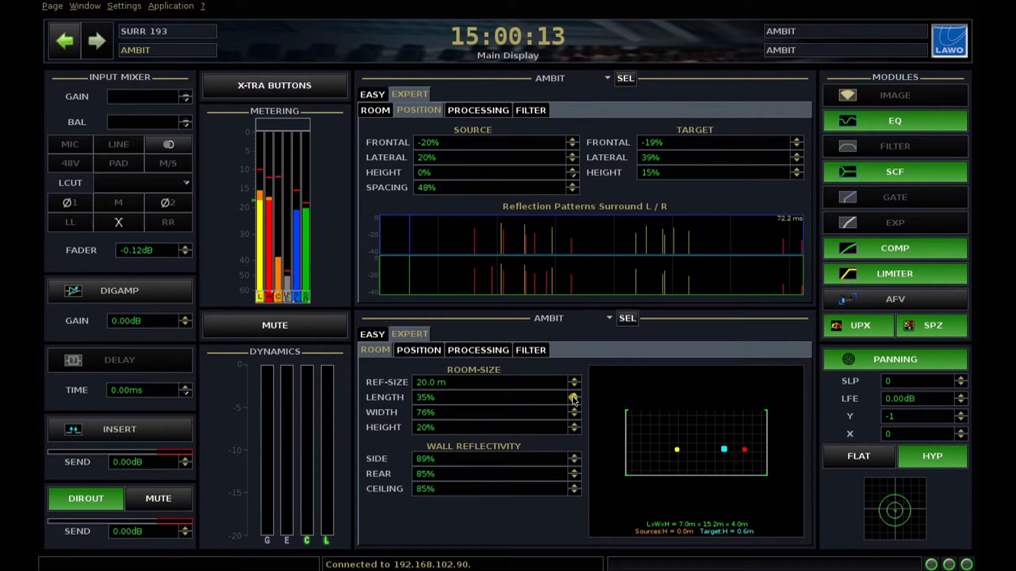
left_click(573, 396)
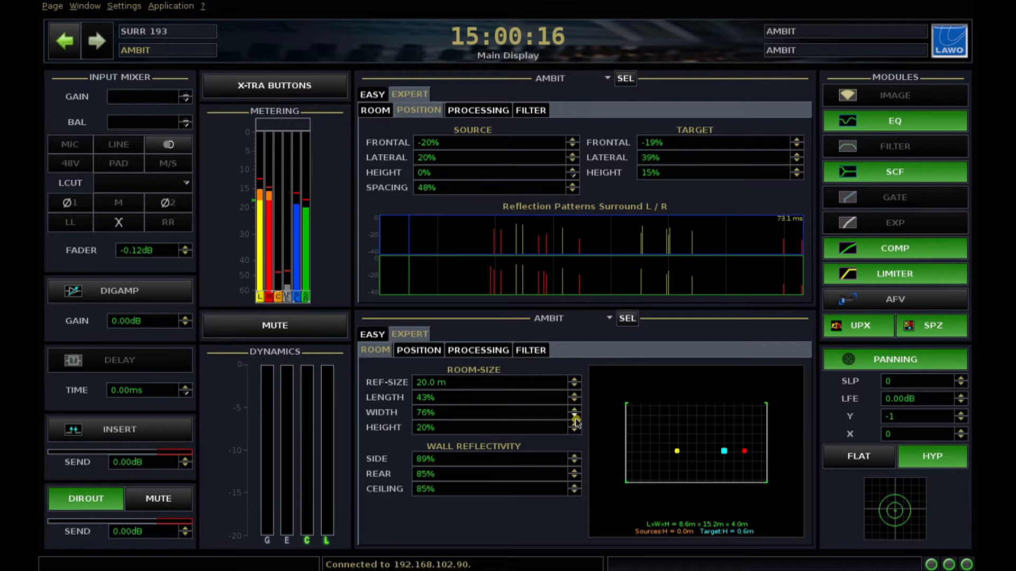
left_click(574, 416)
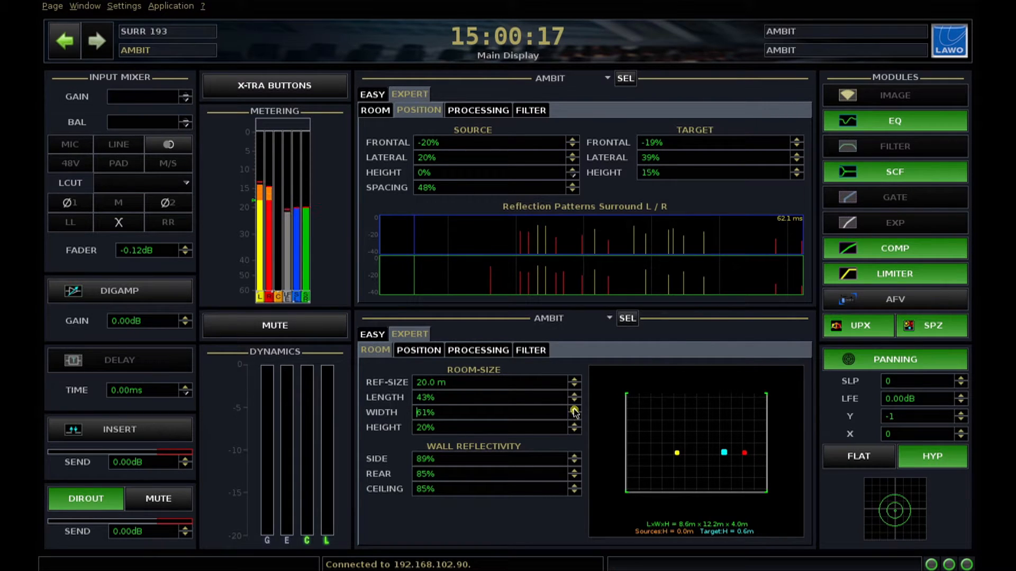
left_click(573, 410)
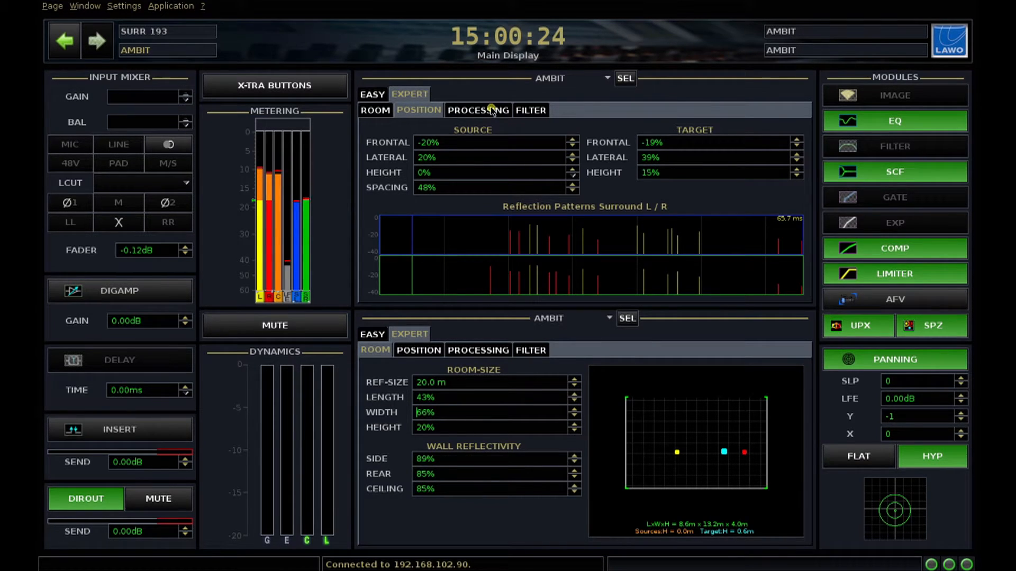
- In Expert Processing, enable front LINK so Auto Center is off
left_click(477, 110)
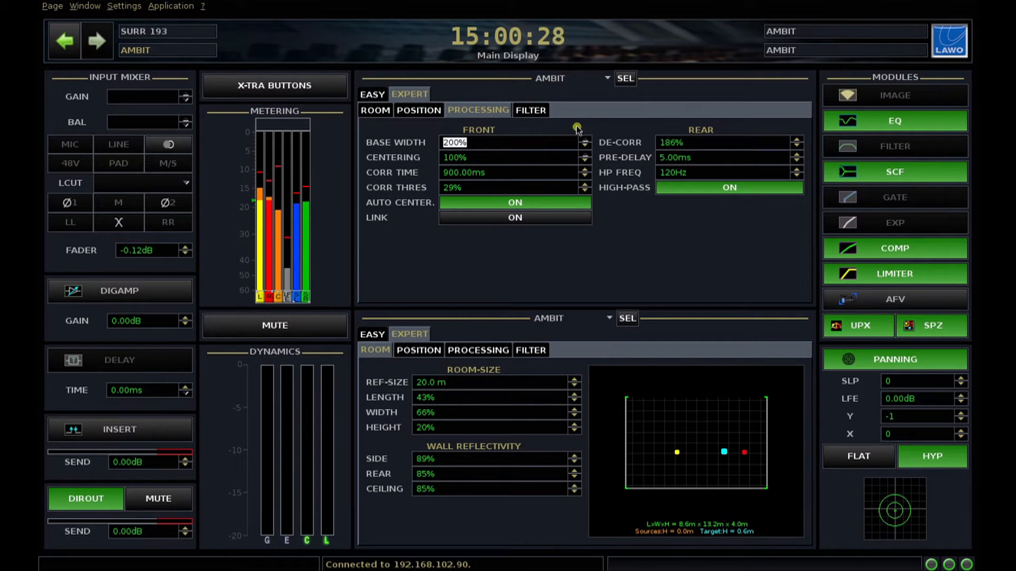
mouse_move(528, 231)
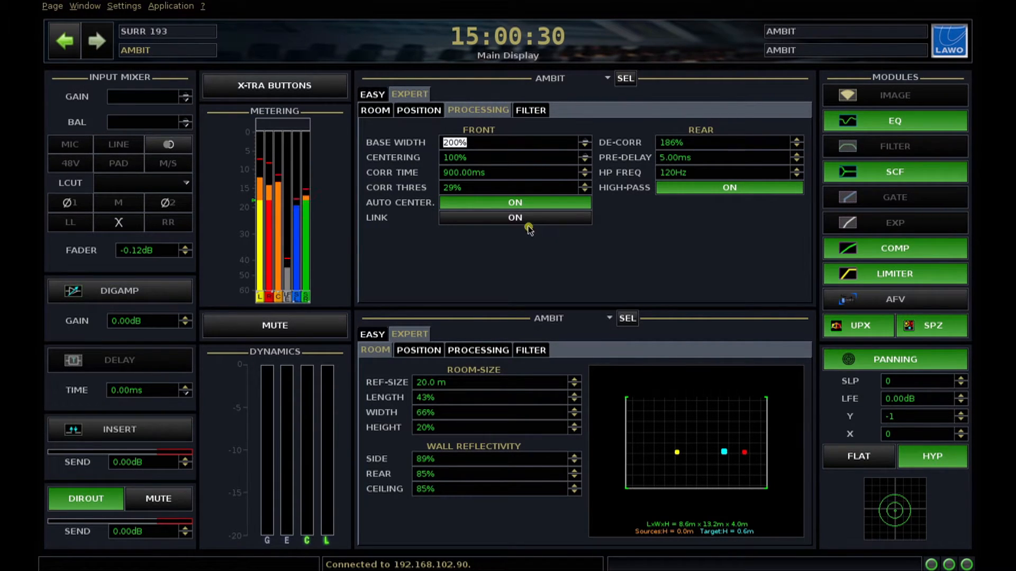
left_click(514, 218)
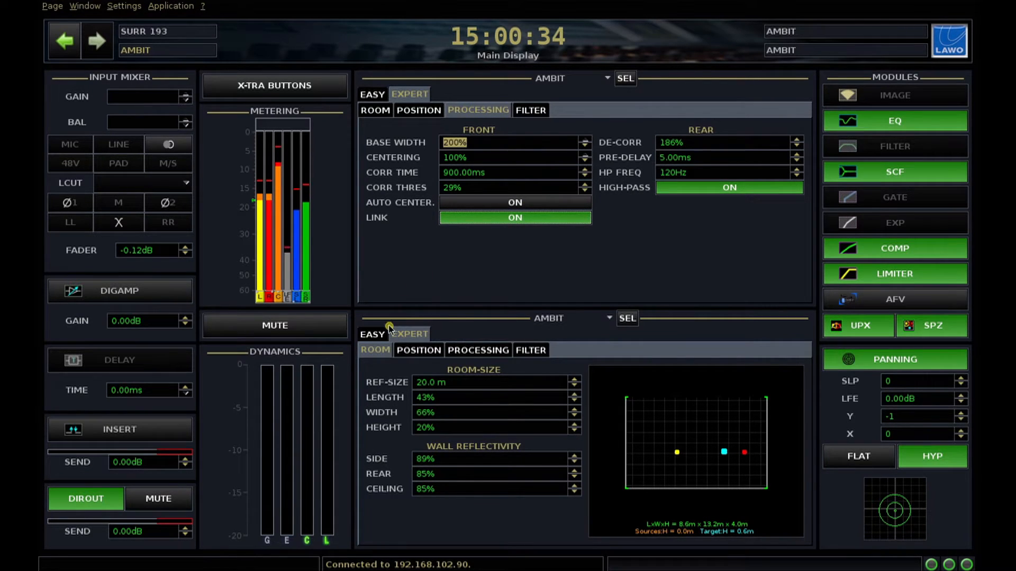
- Show the lower EASY overview and adjust CENTERING to 64%, base width following at 164%
left_click(410, 335)
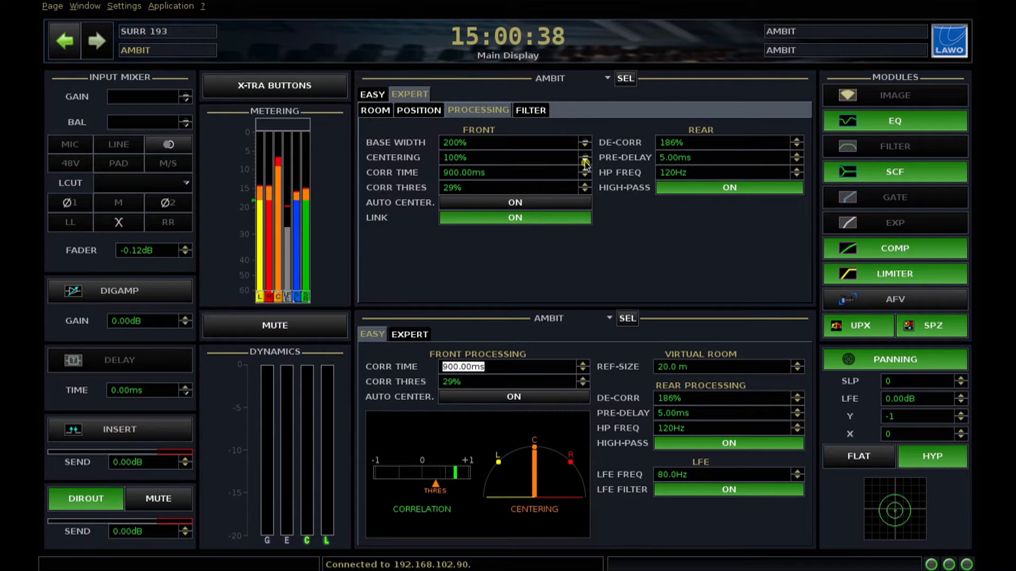
left_click(585, 161)
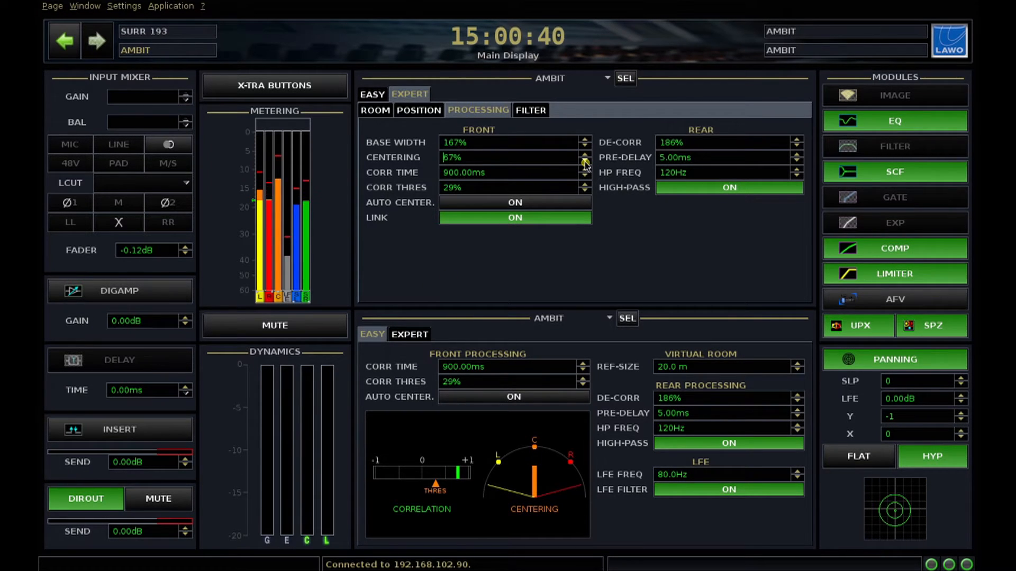
left_click(584, 161)
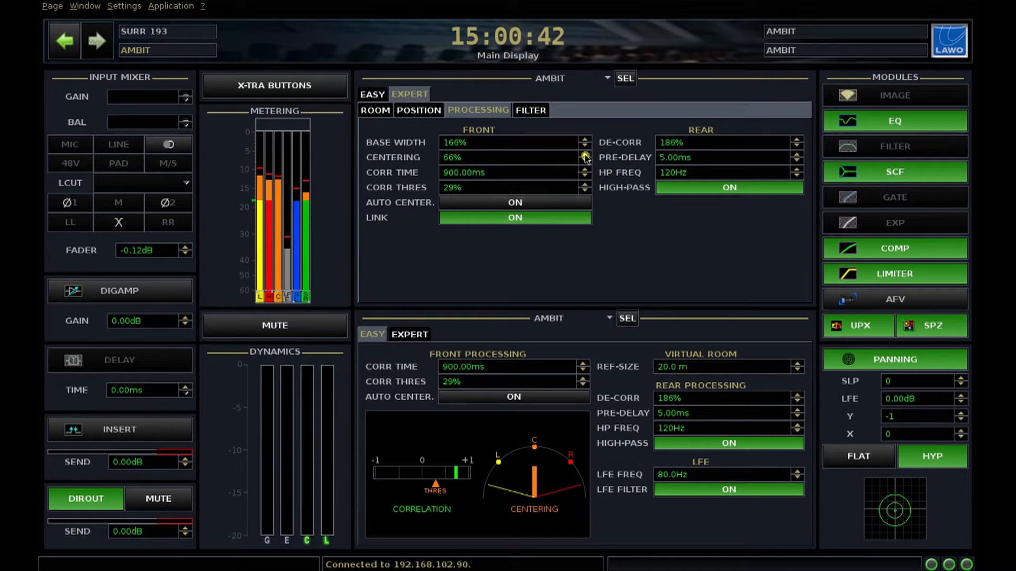
left_click(583, 155)
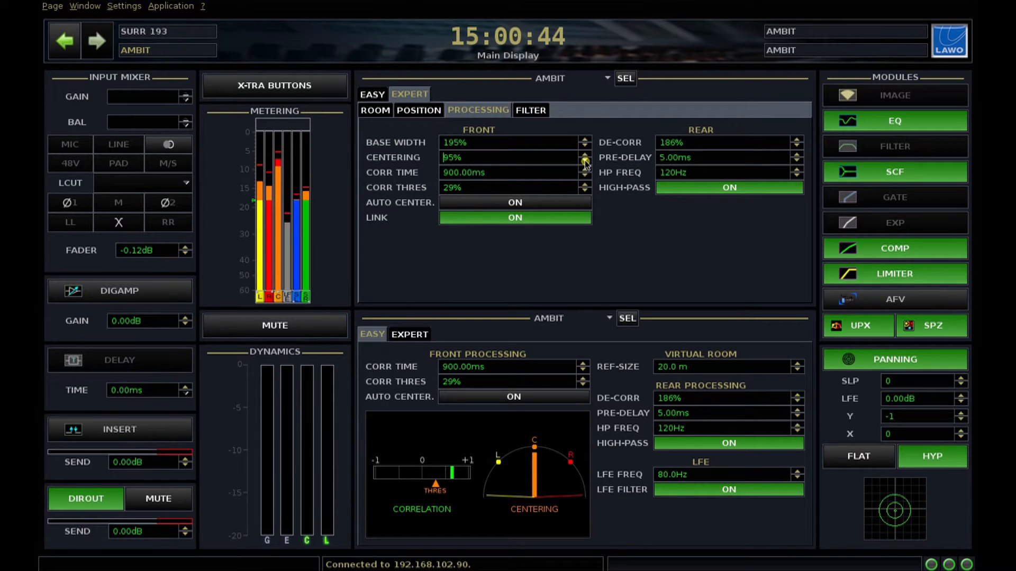
left_click(583, 160)
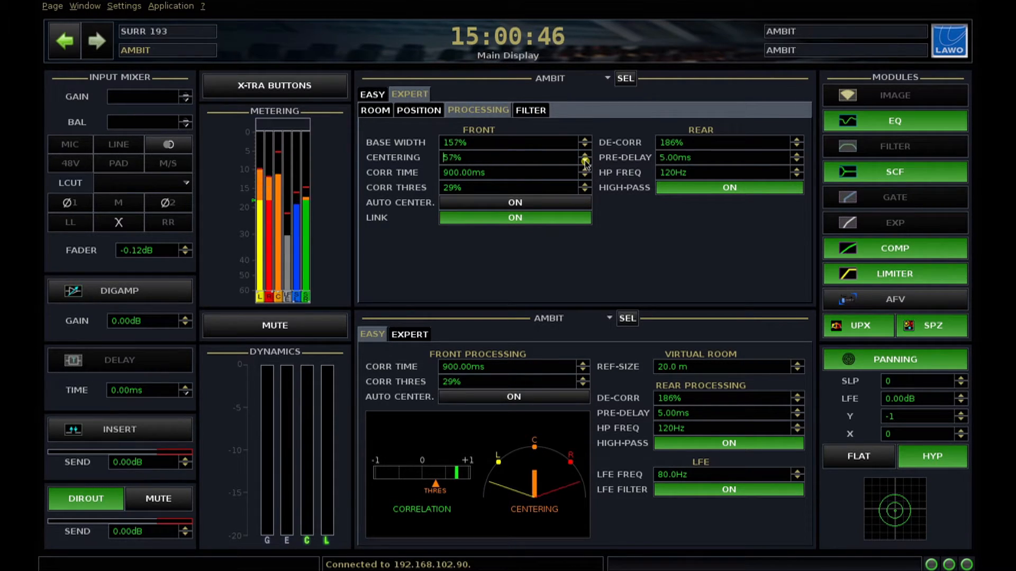
left_click(584, 159)
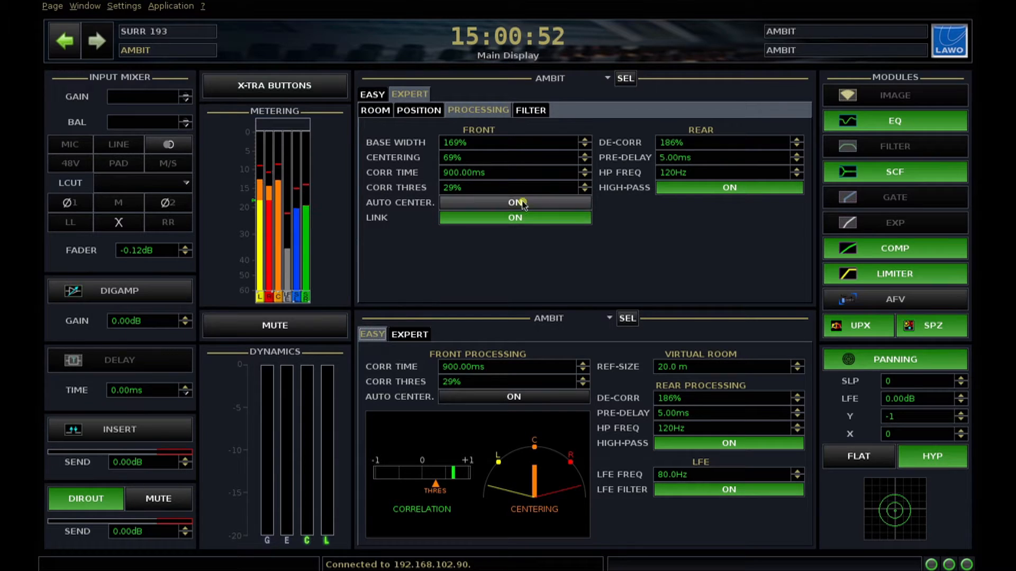
left_click(586, 154)
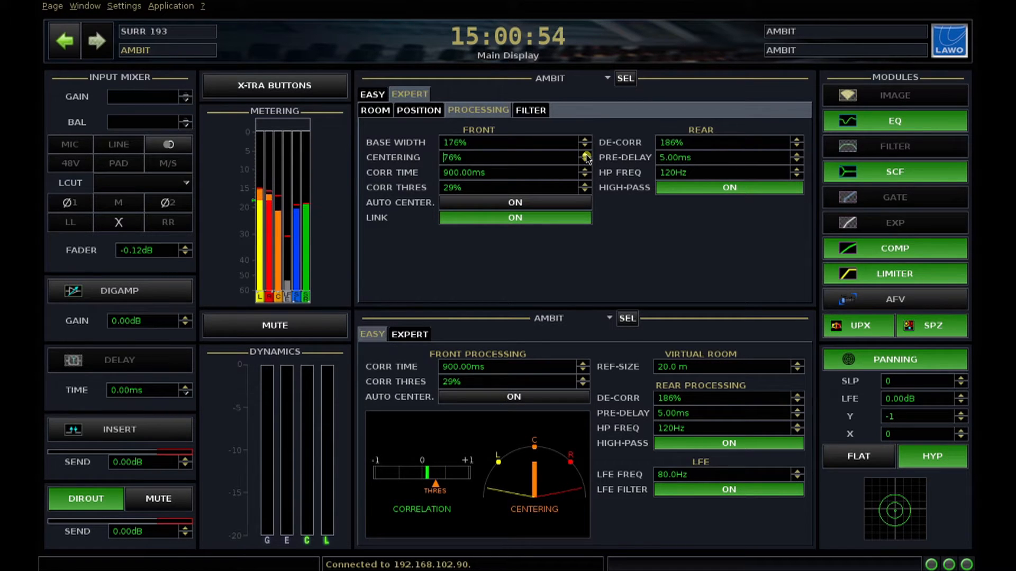
left_click(586, 160)
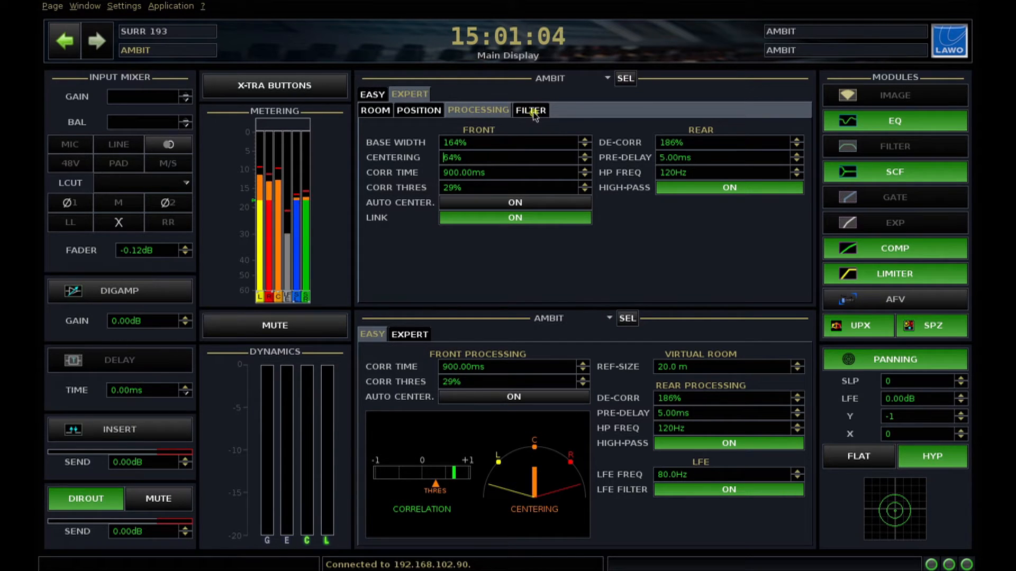
- Open the FILTER tab and lower the Rear Direct Refl. FREQ, then return it to 7037 Hz
left_click(530, 110)
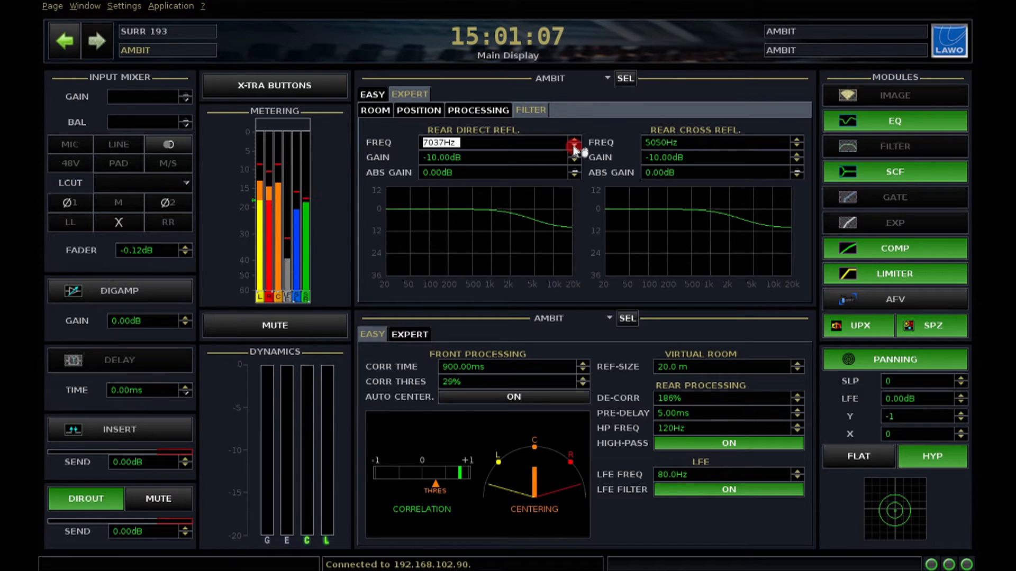
left_click(574, 146)
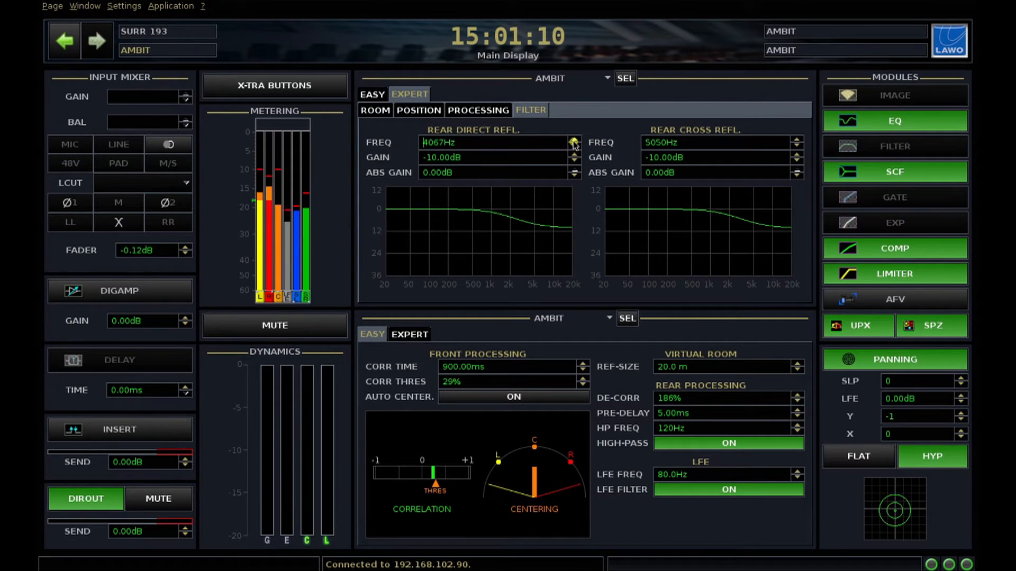
left_click(574, 139)
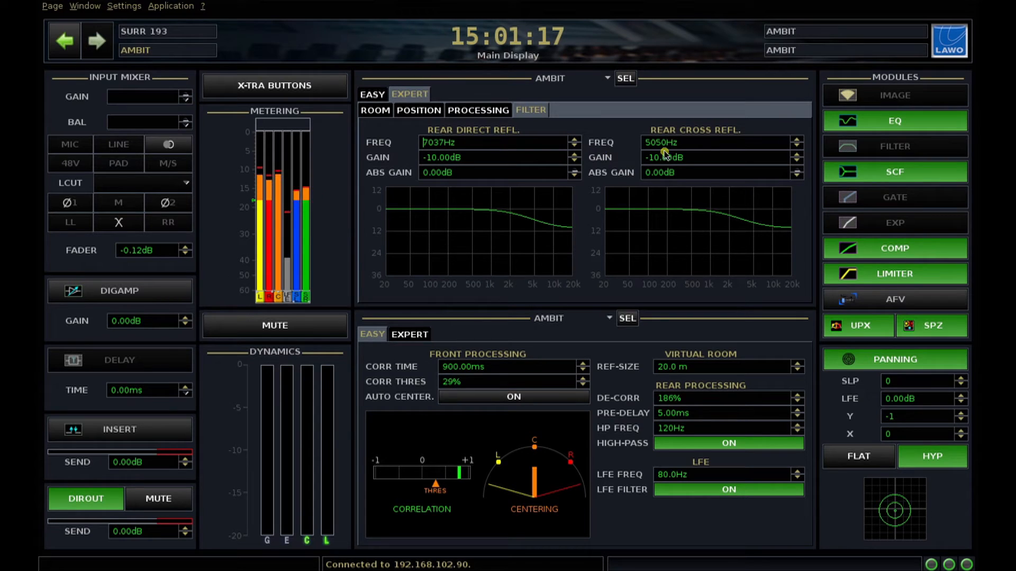
mouse_move(764, 262)
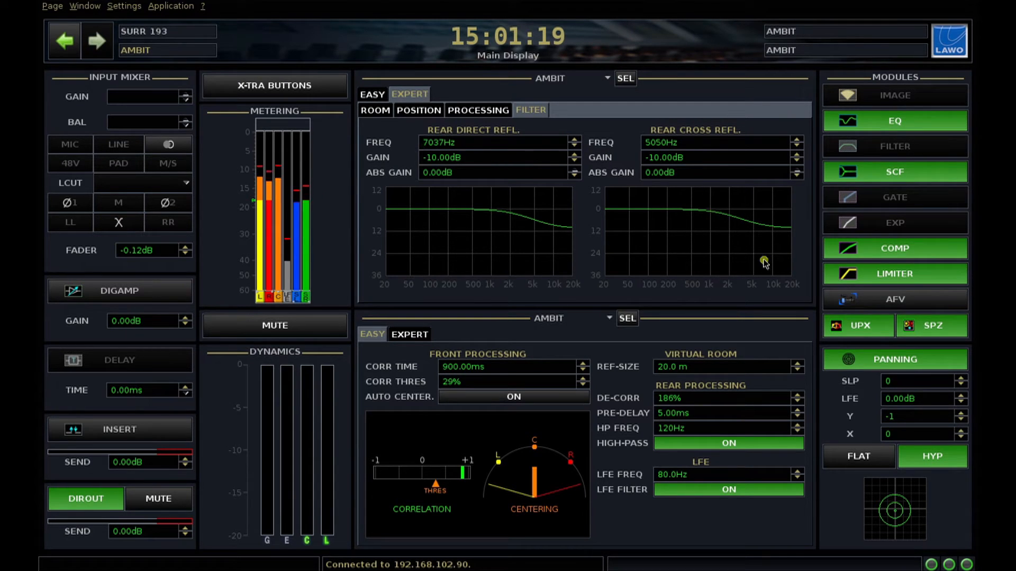
- Save the current Ambit upmixer settings as a new preset named 'Test4'
right_click(857, 326)
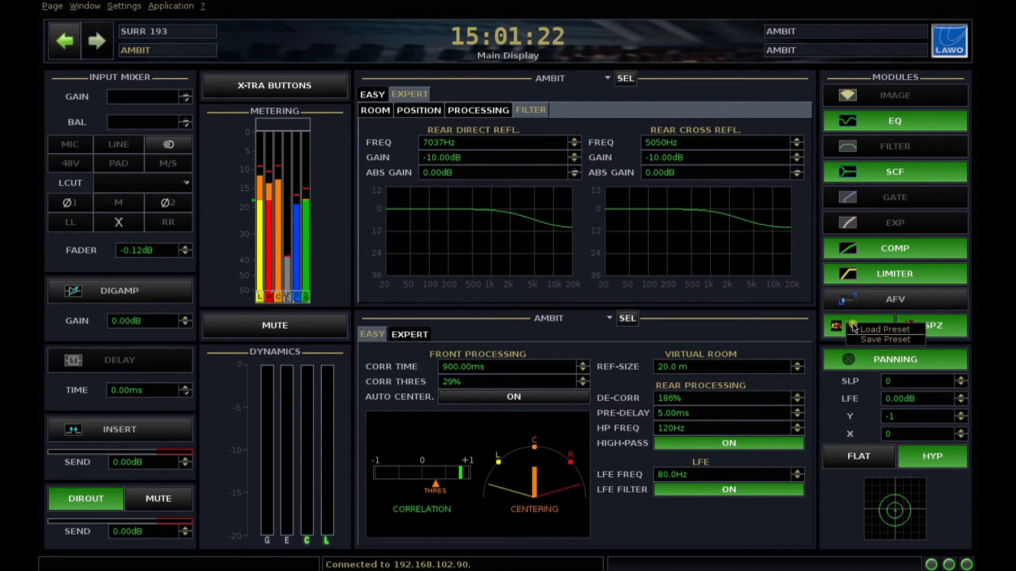
left_click(885, 340)
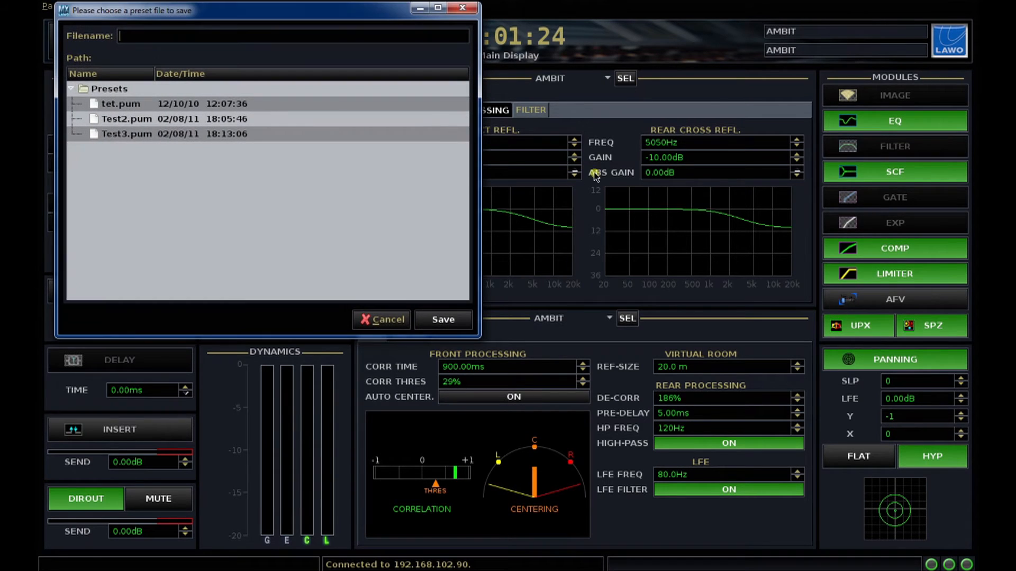
mouse_move(381, 48)
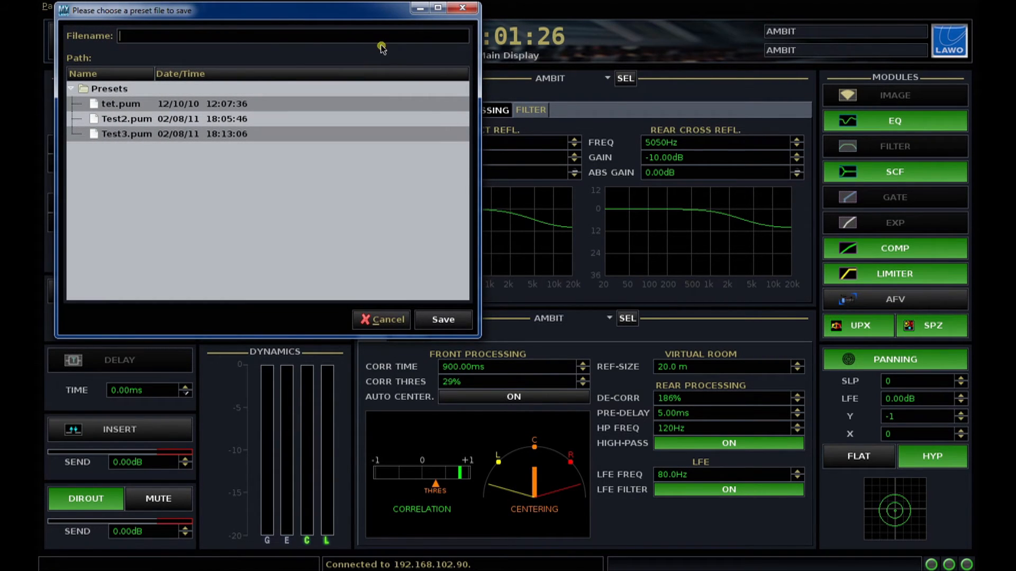
type("Test4")
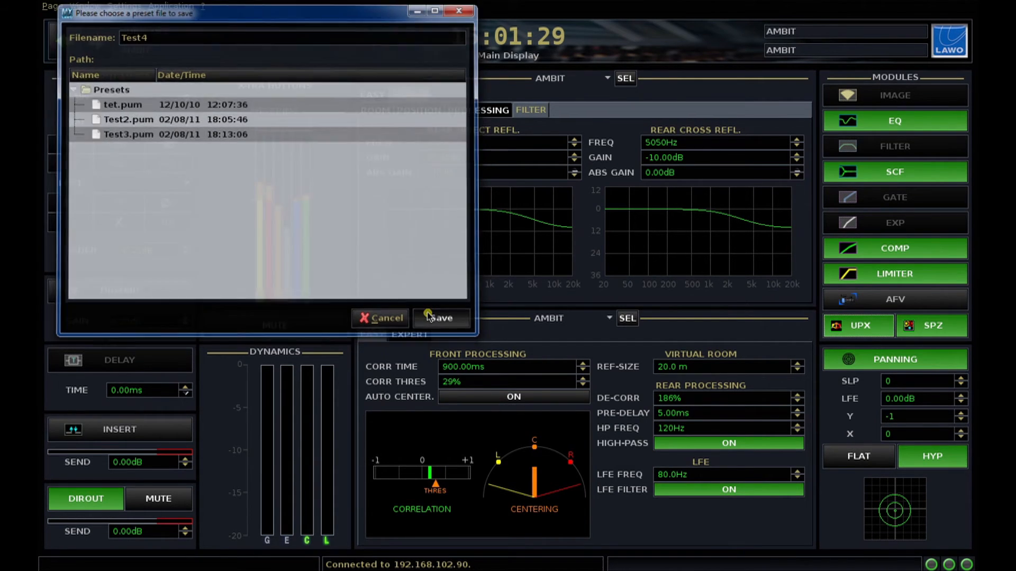
left_click(441, 318)
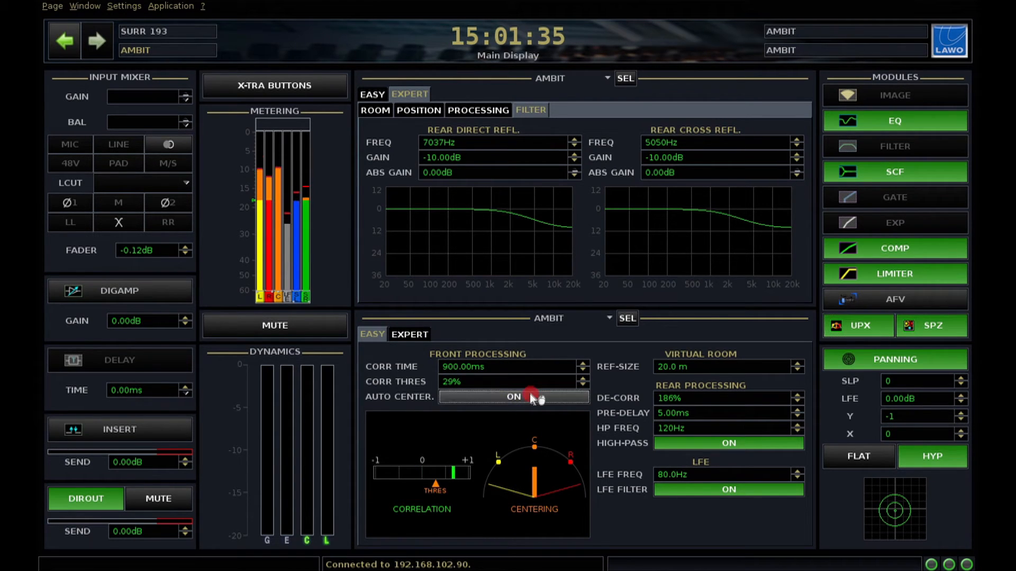
- Switch AUTO CENTER on and show the Expert ROOM tab with room size and reflectivity
left_click(513, 396)
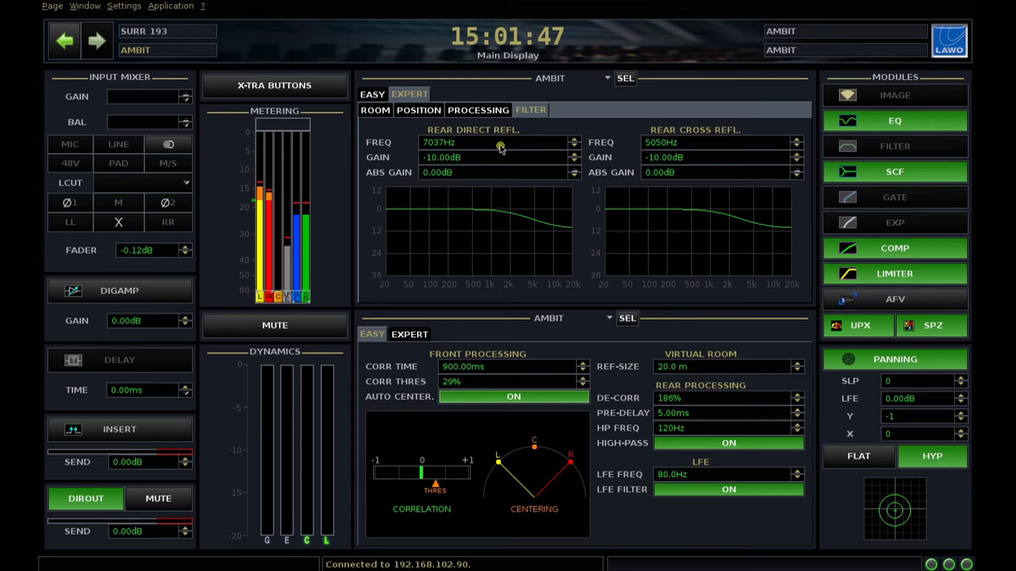
left_click(375, 110)
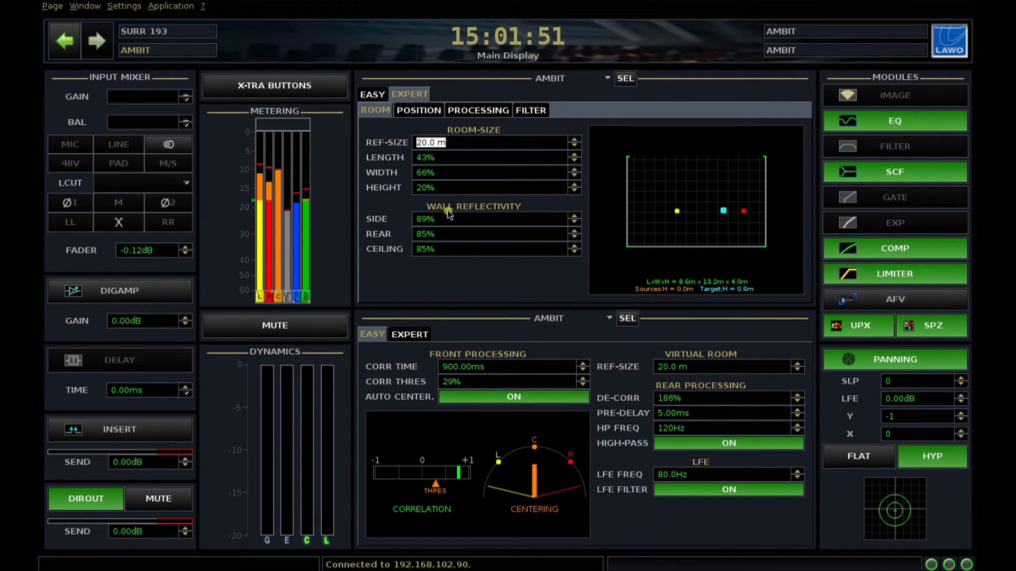
mouse_move(514, 277)
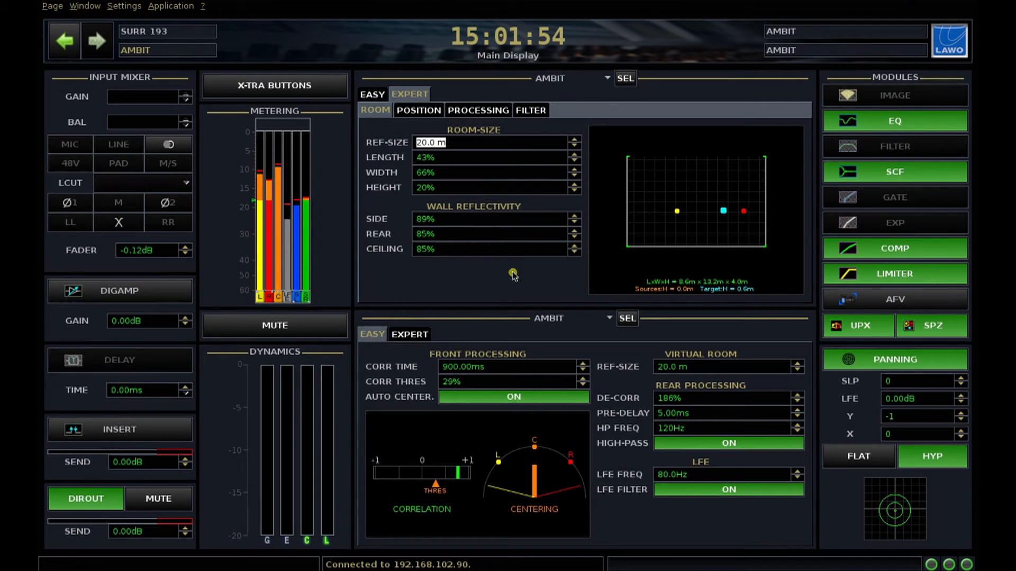